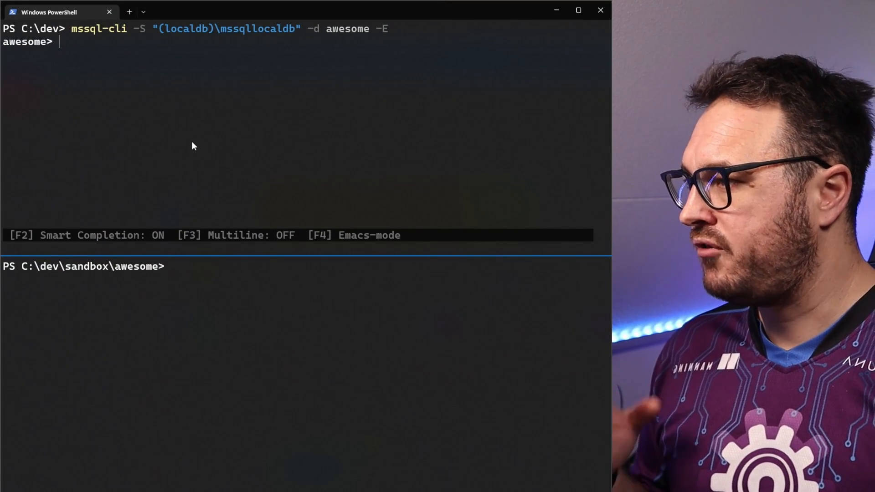
pyautogui.moveTo(233, 227)
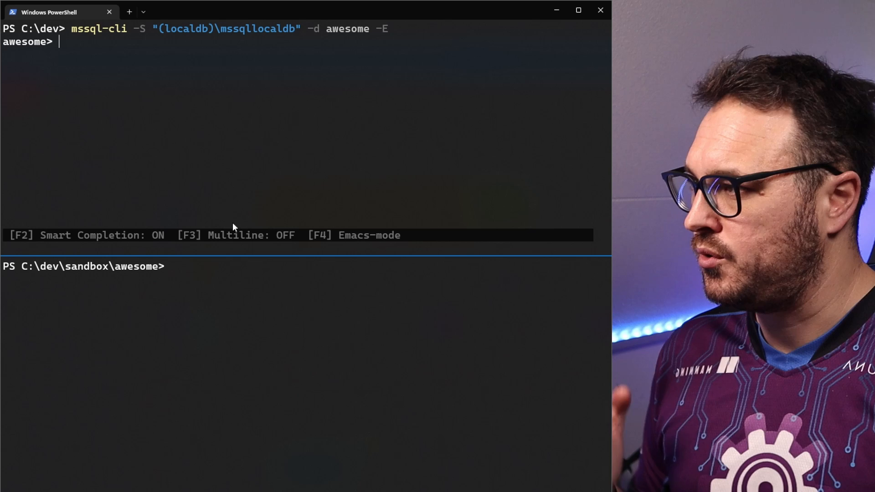
pyautogui.moveTo(165, 408)
pyautogui.write('alter')
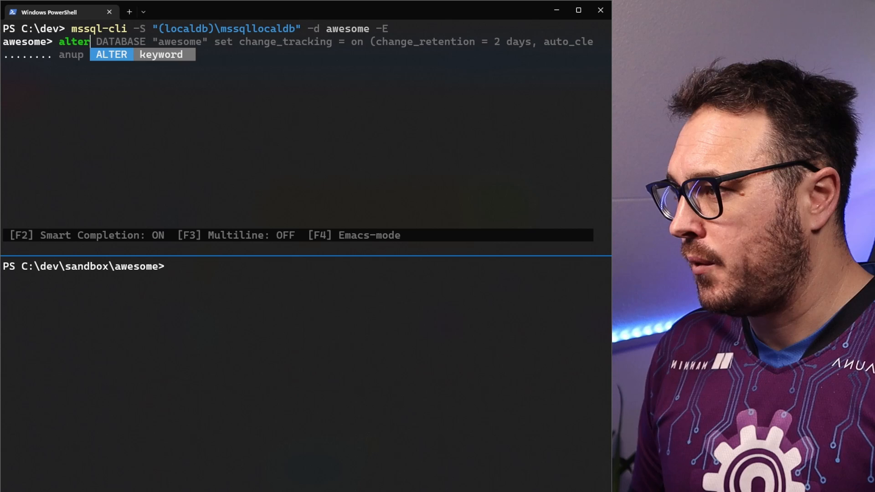
# Run ALTER DATABASE awesome SET CHANGE_TRACKING = ON with 2-day retention and auto cleanup.
pyautogui.write('database awesome')
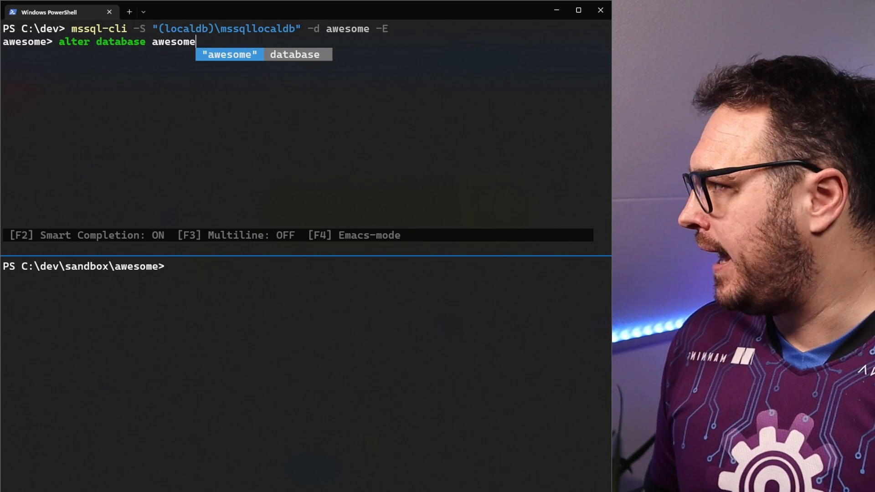
pyautogui.write('set ch')
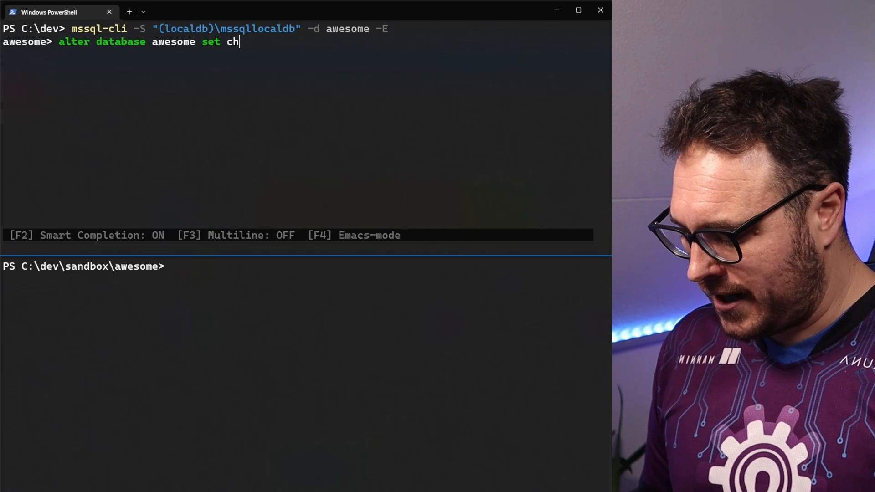
pyautogui.write('ange_t')
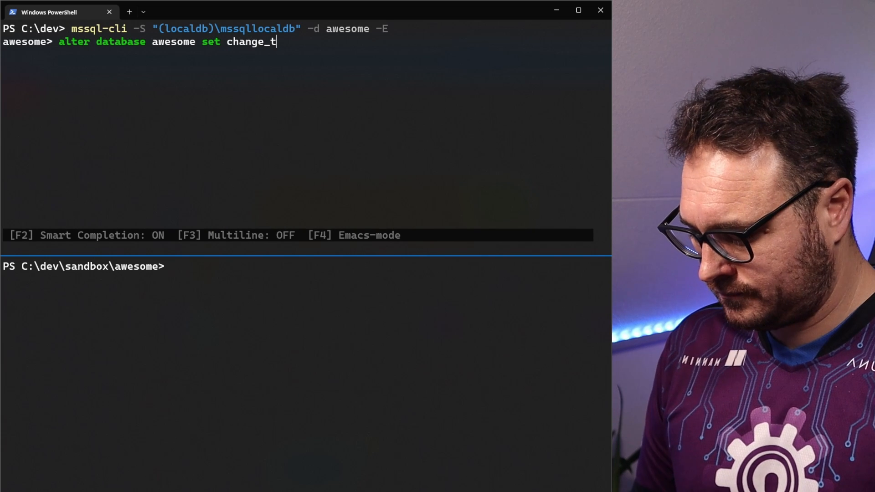
pyautogui.write('racking =')
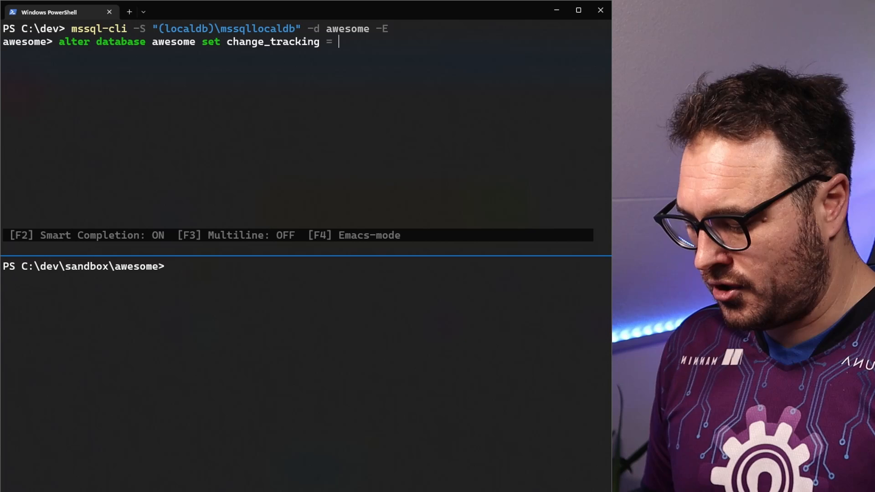
pyautogui.write('on (change')
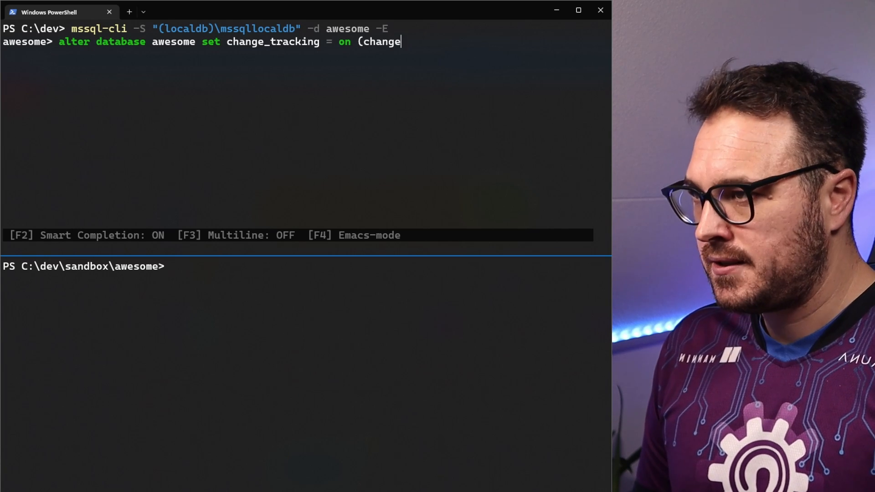
pyautogui.write('_re')
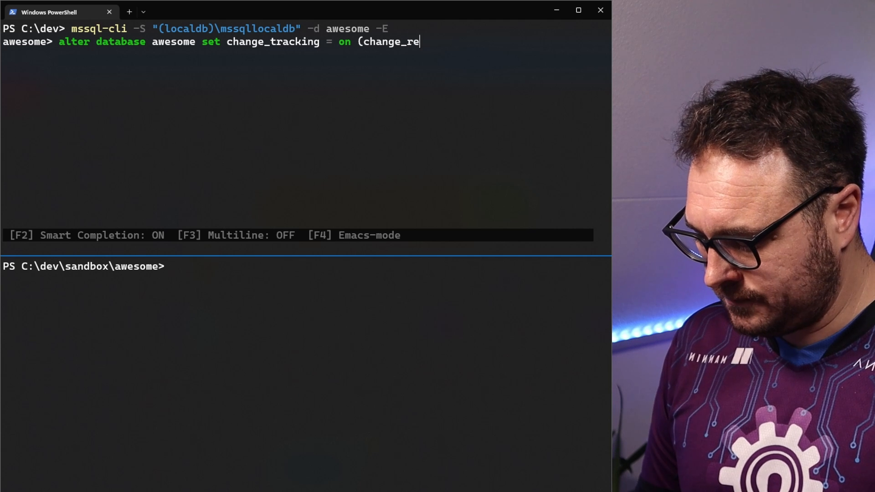
pyautogui.write('tention = 2 days')
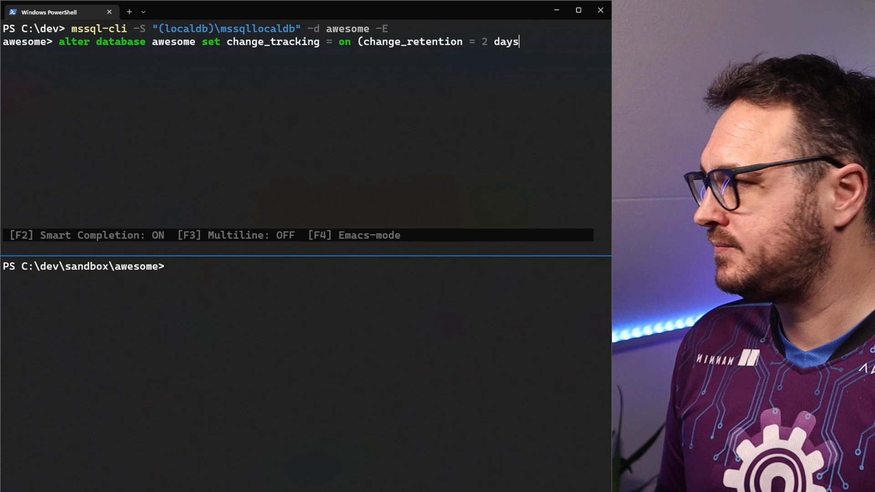
pyautogui.write(', auto')
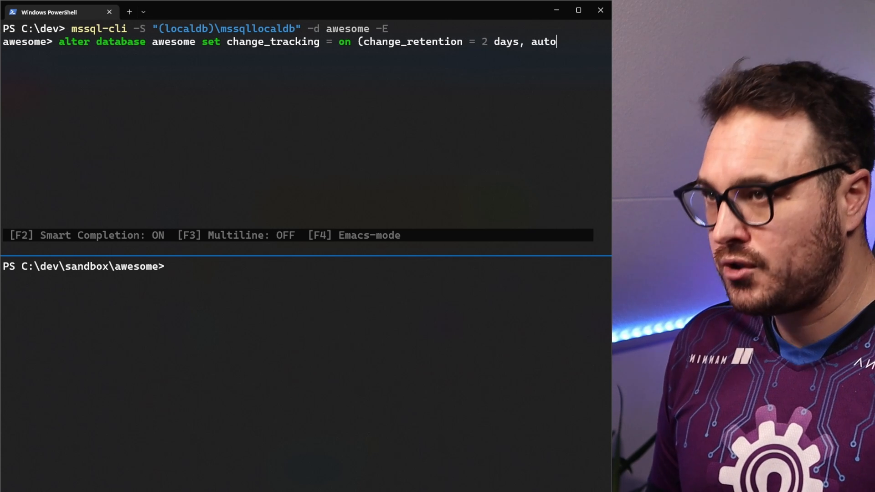
pyautogui.write('_cle')
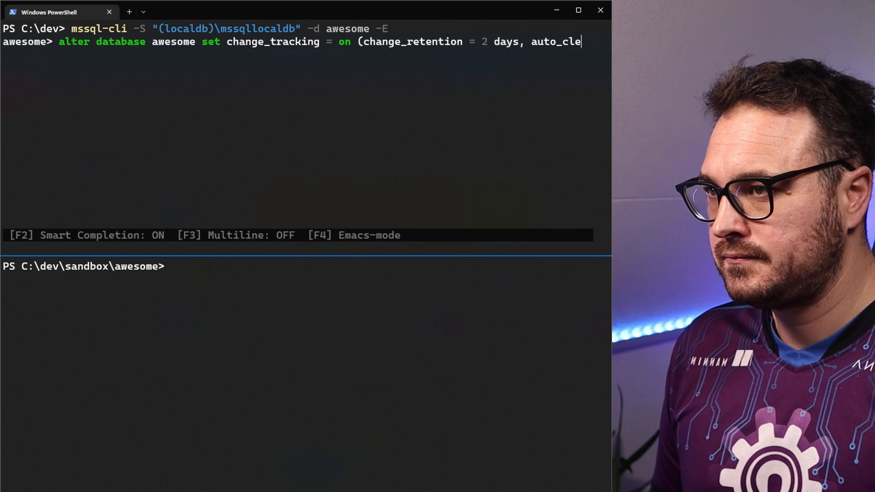
pyautogui.write('up = on)')
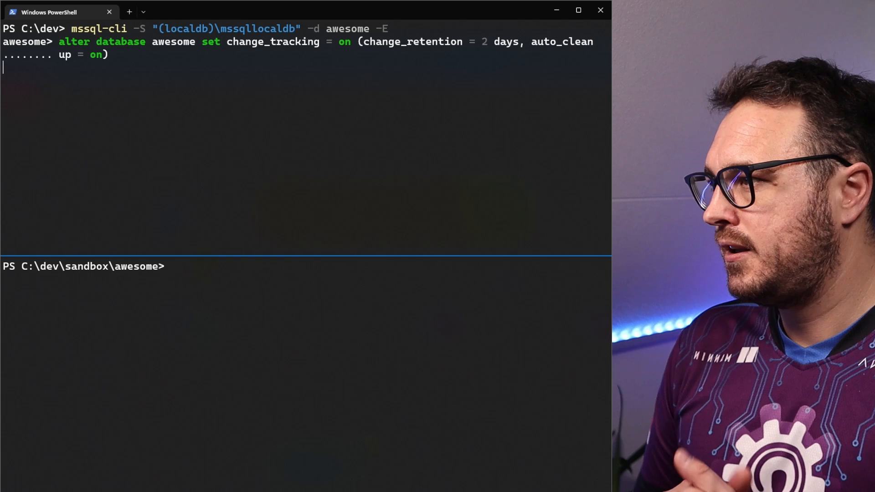
pyautogui.press('Enter')
pyautogui.write('alter table')
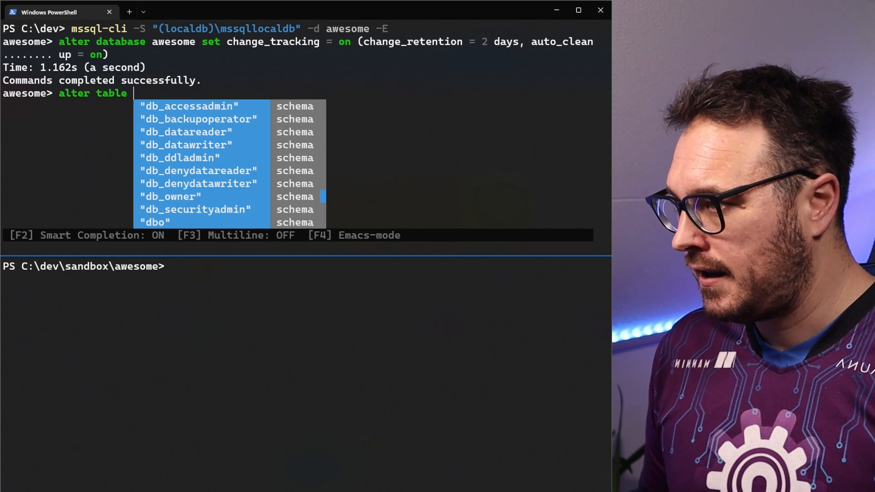
# Run ALTER TABLE "dbo"."todo" ENABLE CHANGE_TRACKING in mssql-cli.
pyautogui.write('"dbo"."todo" enable ch')
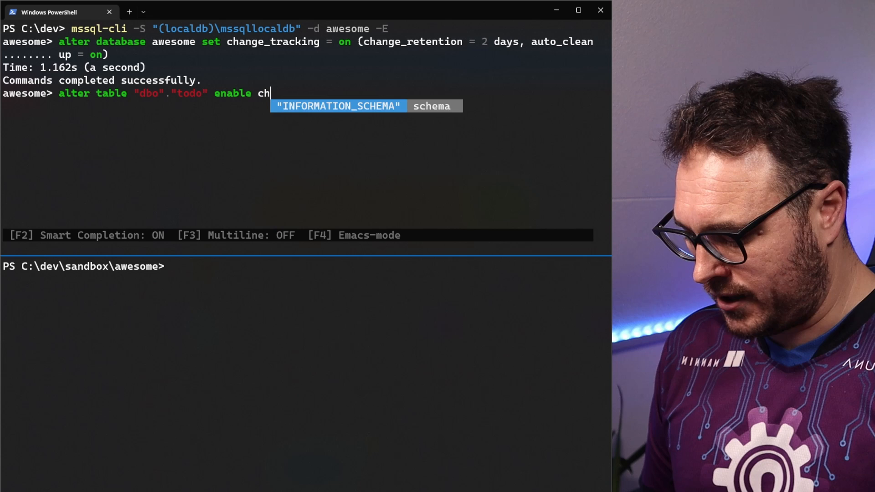
pyautogui.write('ange_tracking')
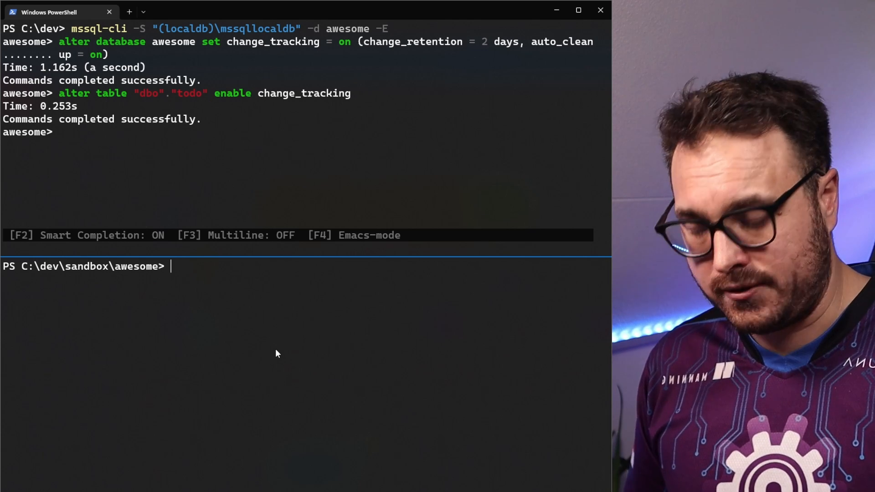
# Run func init in the sandbox folder, then open it in VS Code with code.
pyautogui.write('func')
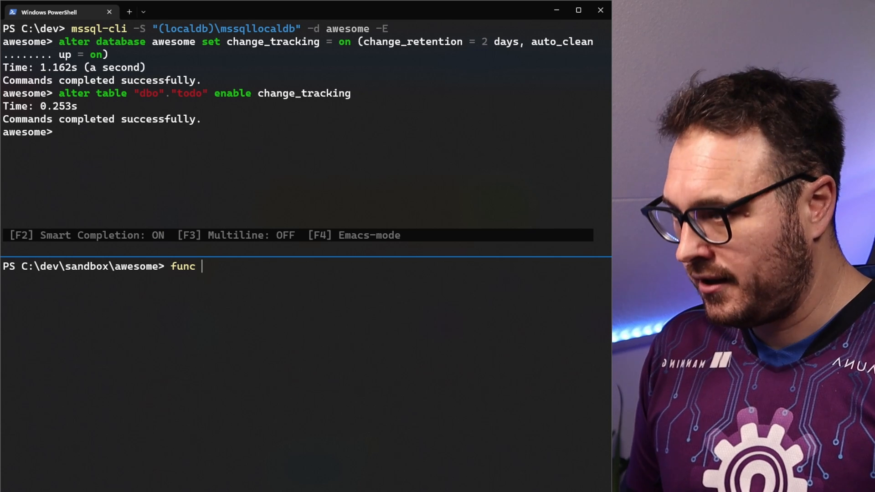
pyautogui.write('init')
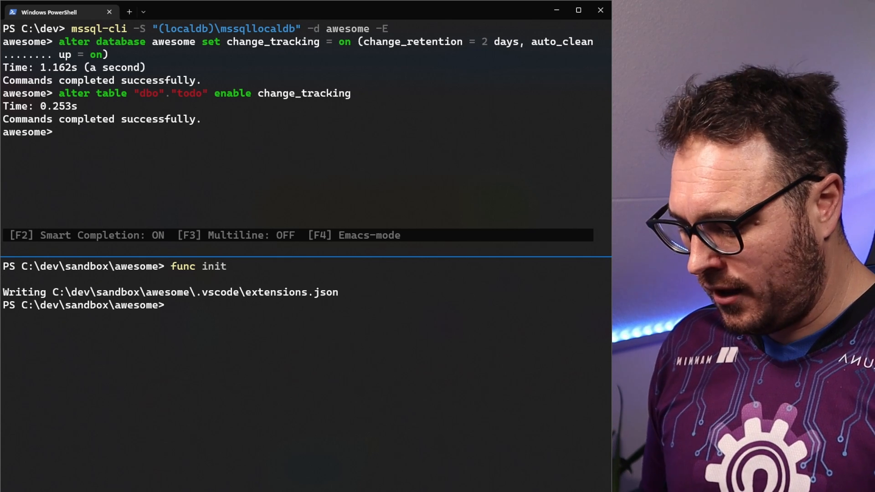
pyautogui.write('code .')
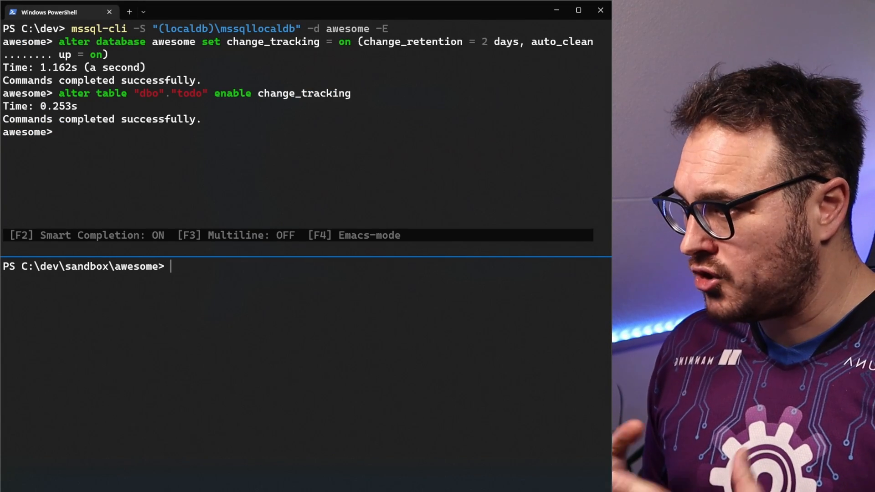
# Run dotnet add package microsoft.azure.webjobs.extensions.sql --prerelease.
pyautogui.write('dotnet a')
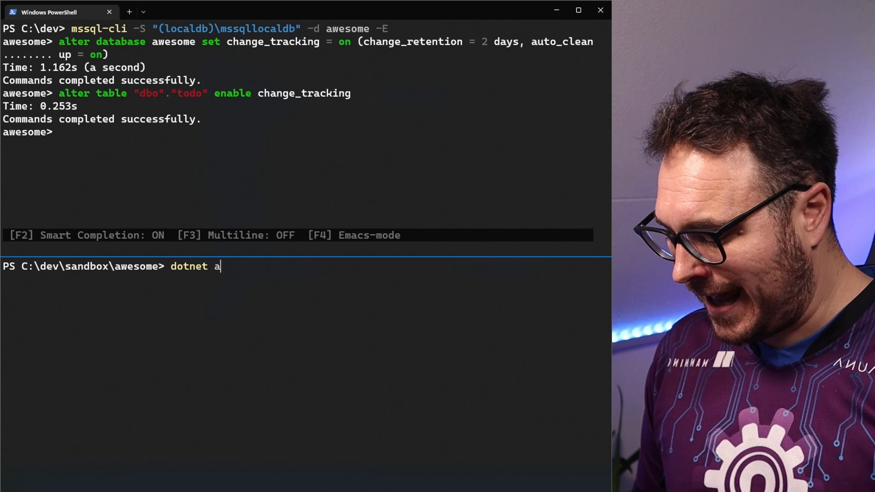
pyautogui.write('dd package microsoft.')
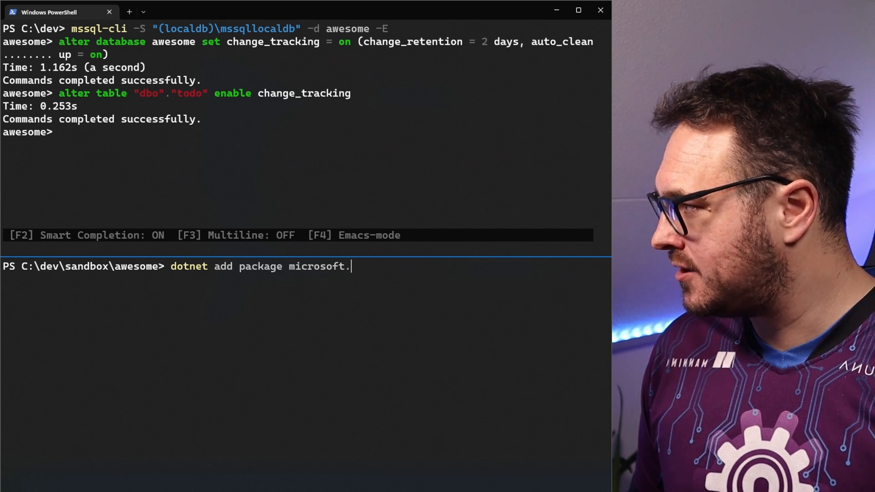
pyautogui.write('azure.web')
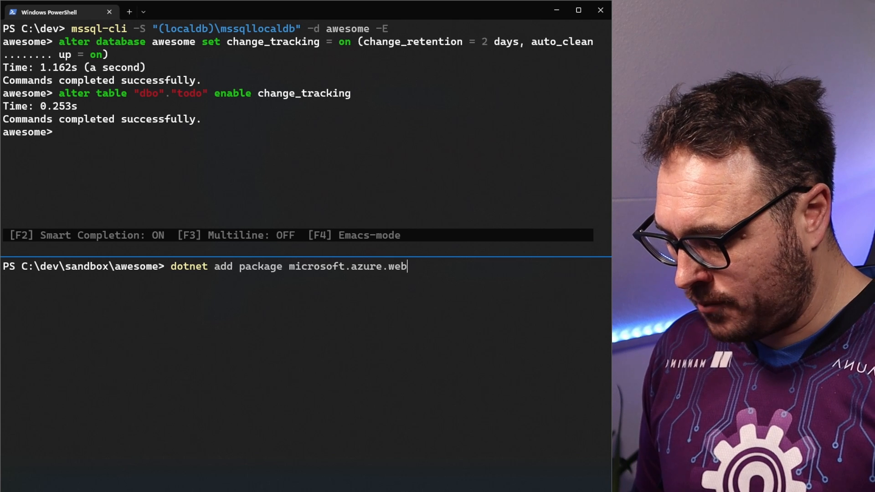
pyautogui.write('jobs')
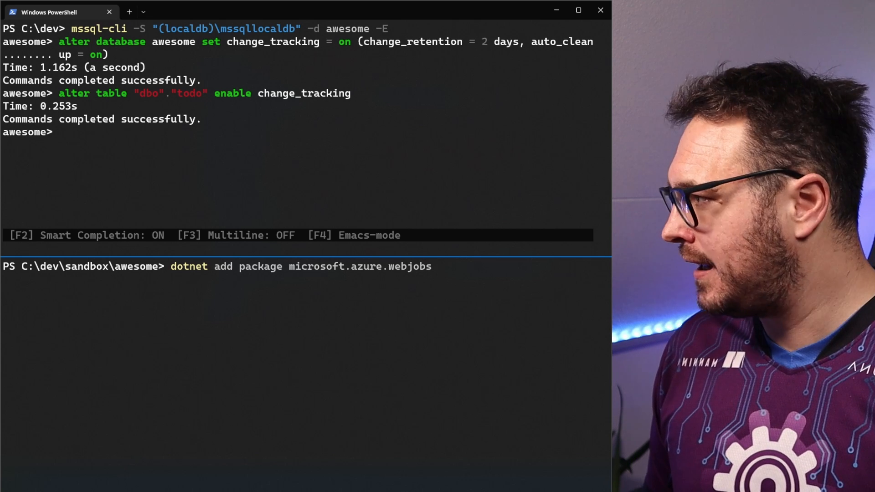
pyautogui.write('.extensions.sql')
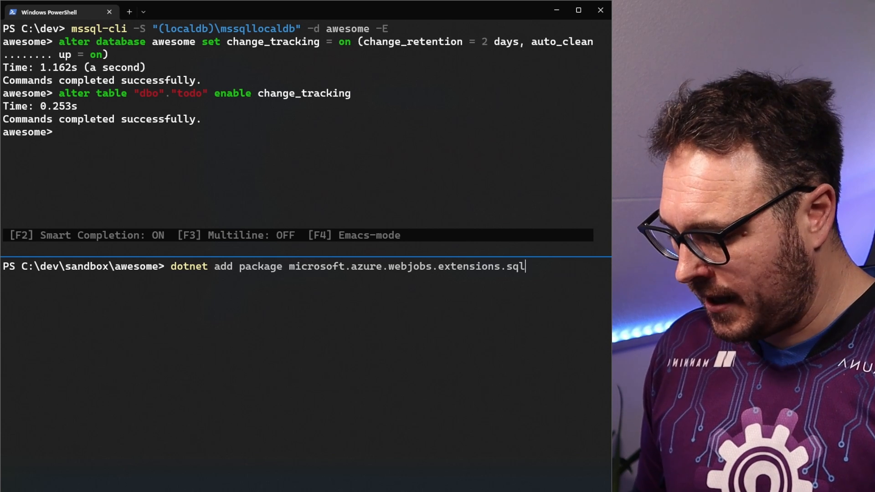
pyautogui.write('` --')
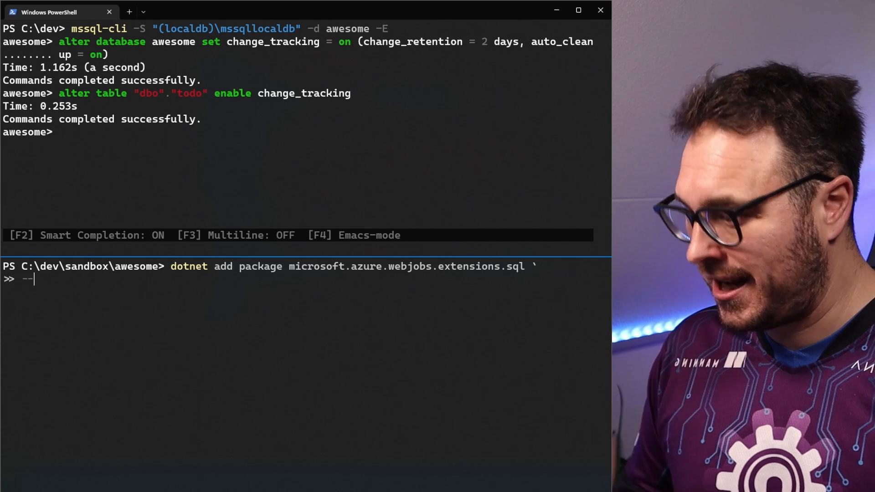
pyautogui.write('prereleas')
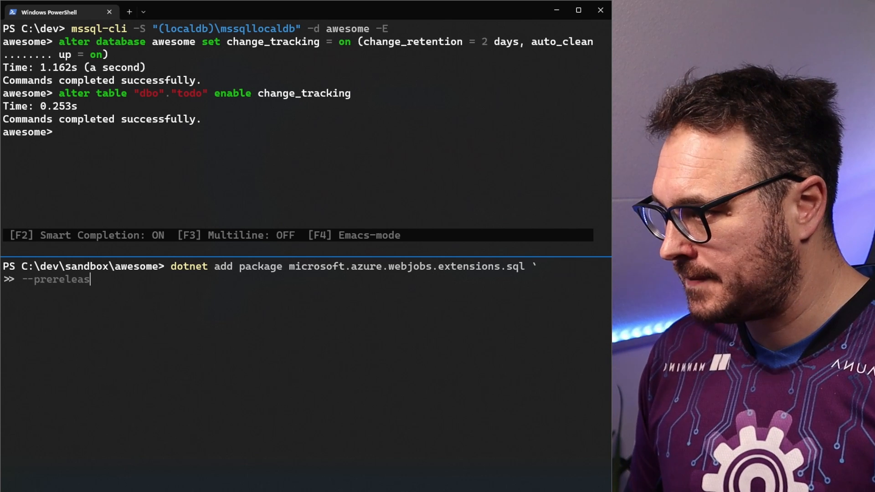
pyautogui.press('Enter')
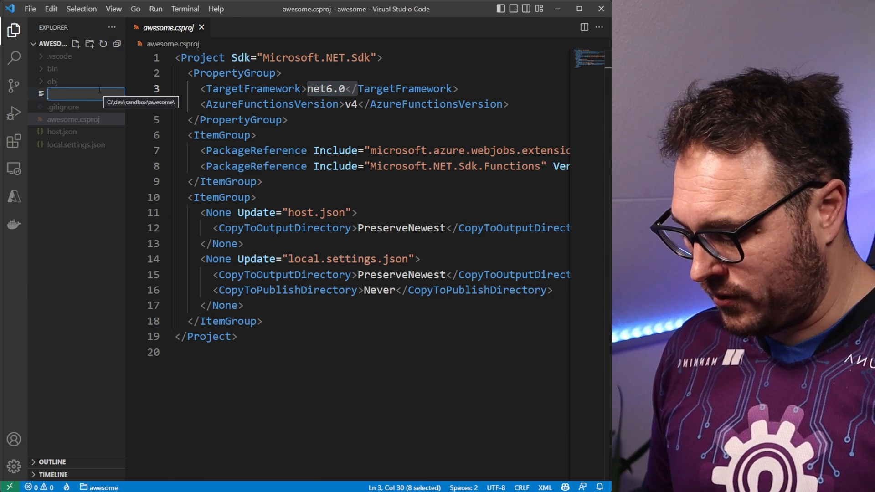
# Create DbSync.cs declaring public static class DbSync with empty braces.
pyautogui.write('DbSync')
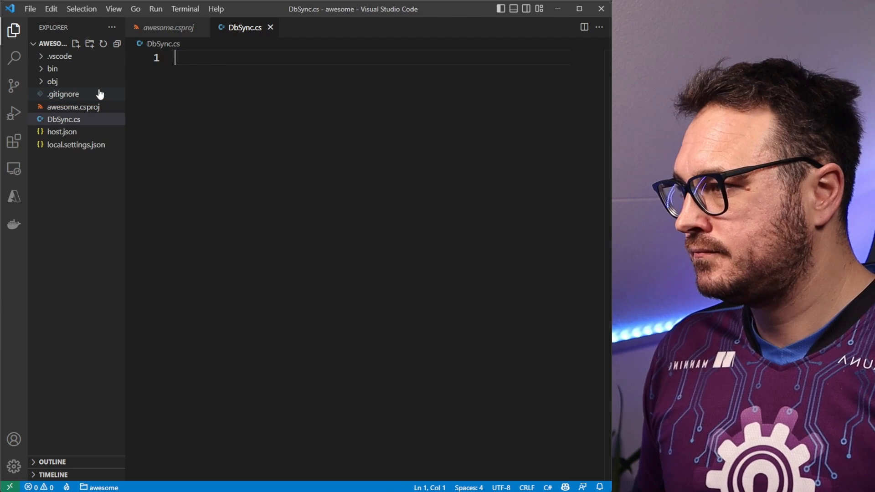
pyautogui.write('public class Db')
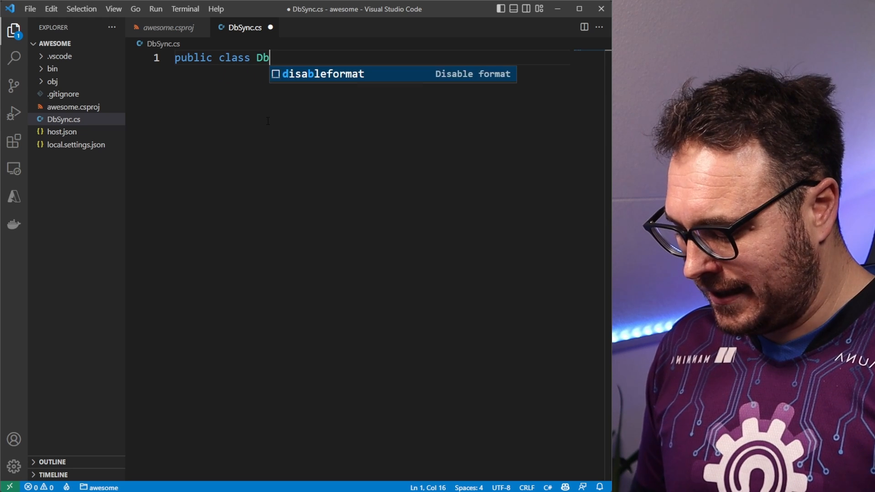
pyautogui.write('Sync')
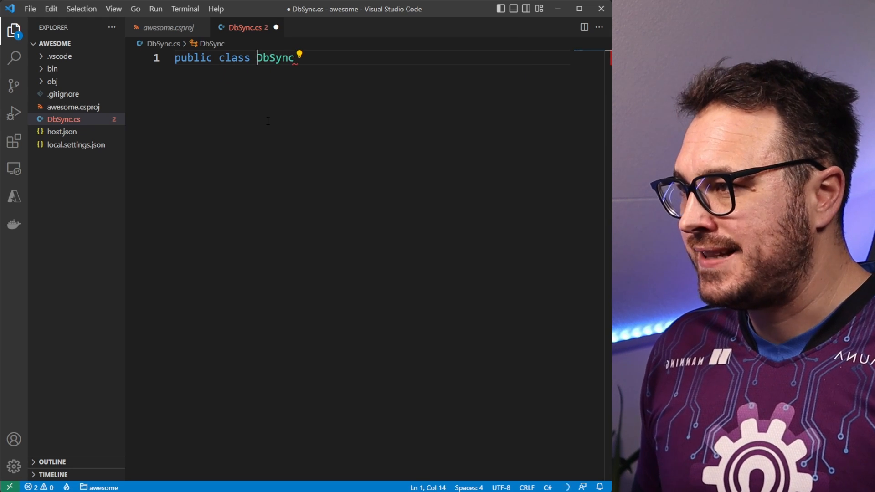
pyautogui.write('static')
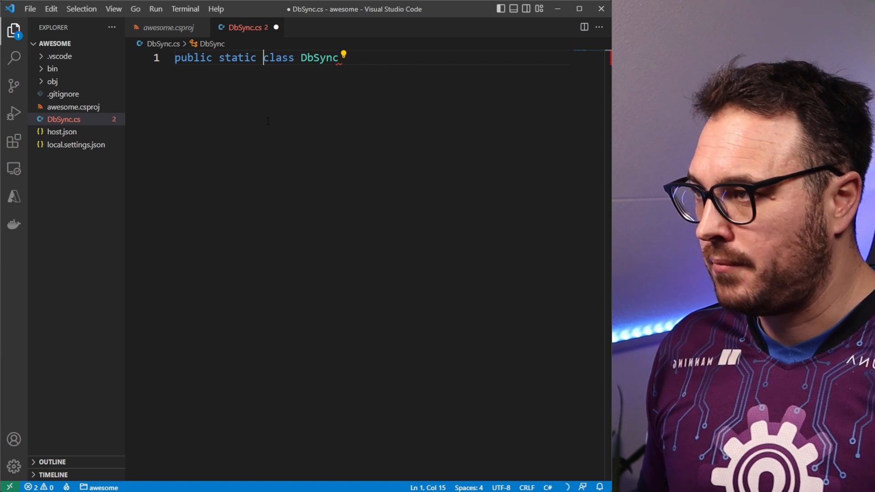
pyautogui.write('{}')
pyautogui.write('public static')
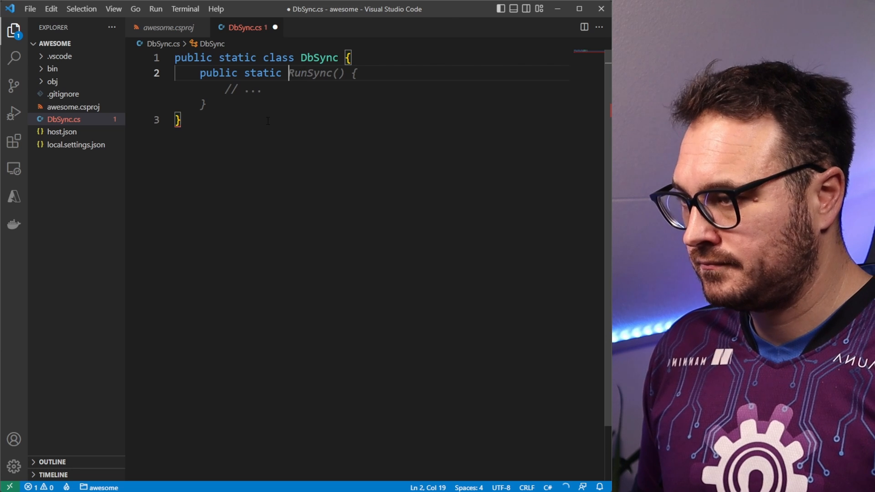
# Add public static void Run with [FunctionName("DbSync")] and import Microsoft.Azure.WebJobs.
pyautogui.write('void Run(){')
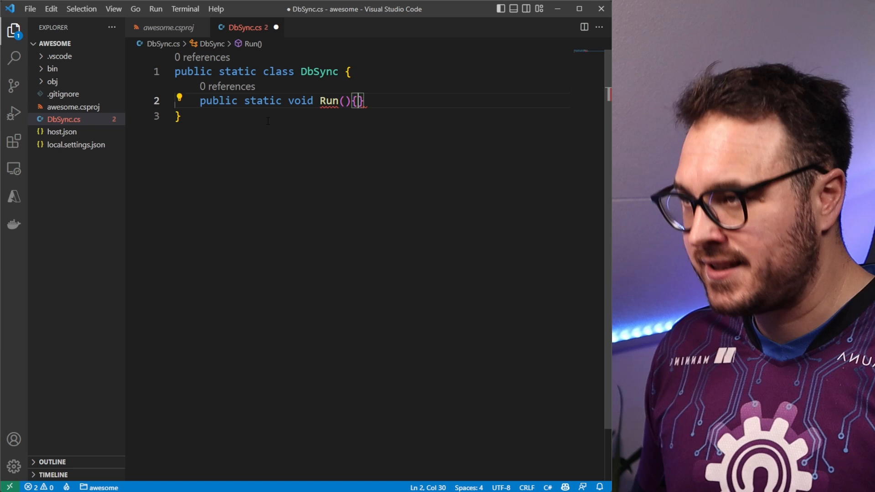
pyautogui.press('Enter')
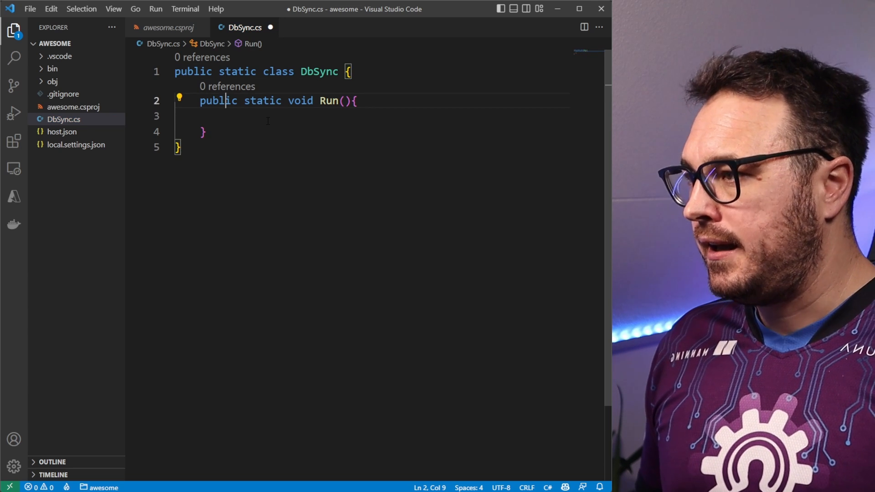
pyautogui.press('Enter')
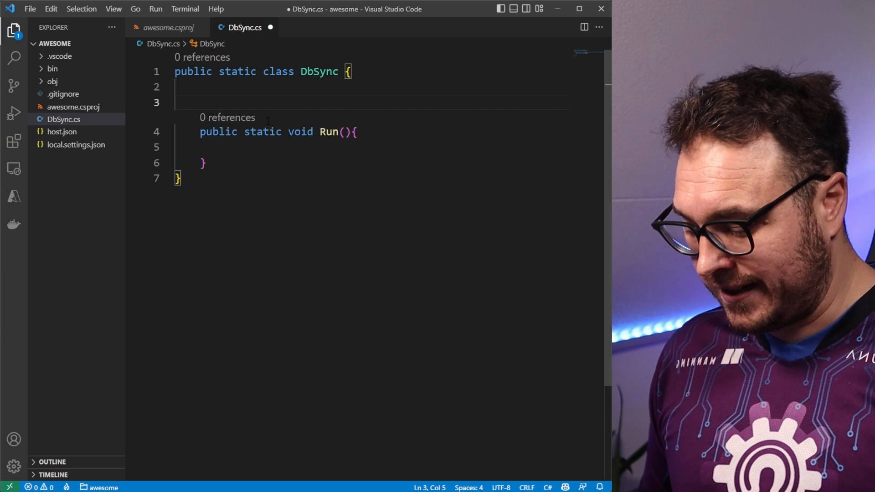
pyautogui.write('[FunctionName("DbSync")]')
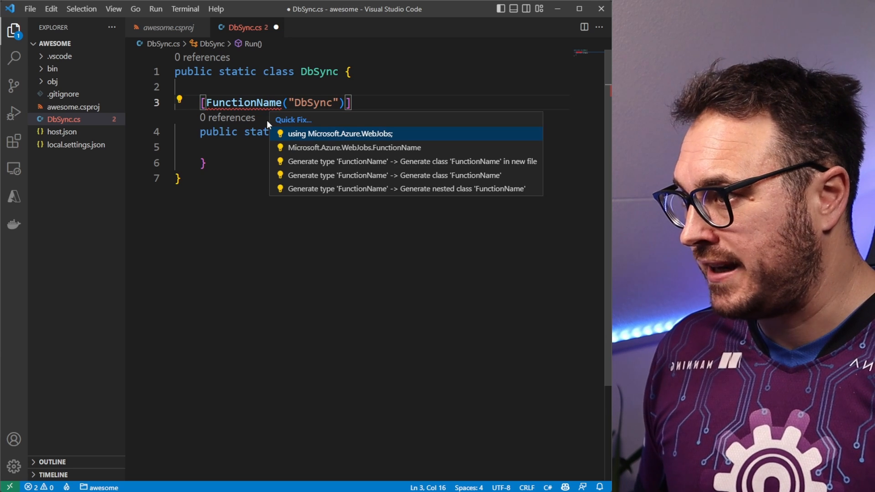
pyautogui.click(340, 133)
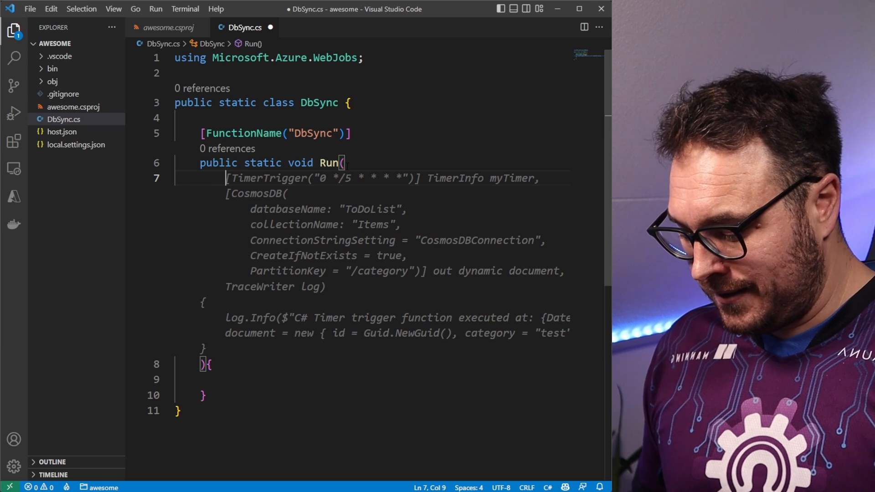
# Add a [SqlTrigger("Todo", ConnectionStringSetting = "Db")] attribute inside Run's parameters.
pyautogui.write('[SqlTrigger]')
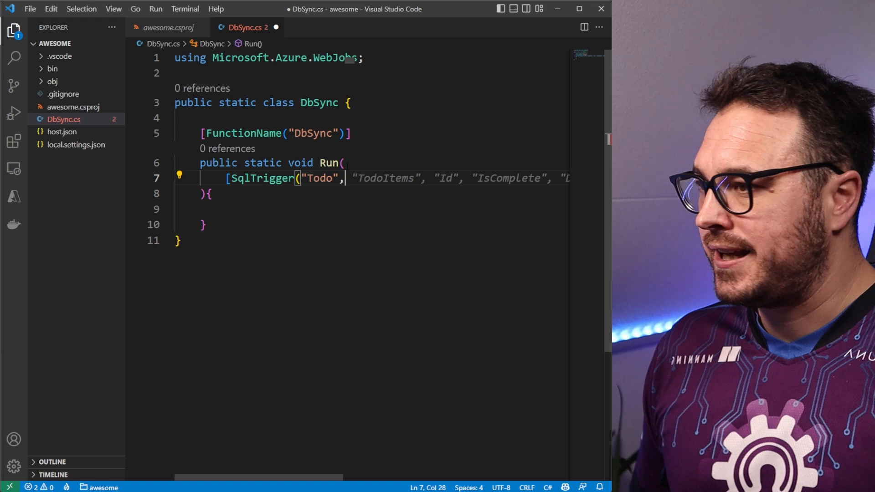
pyautogui.write('S)]')
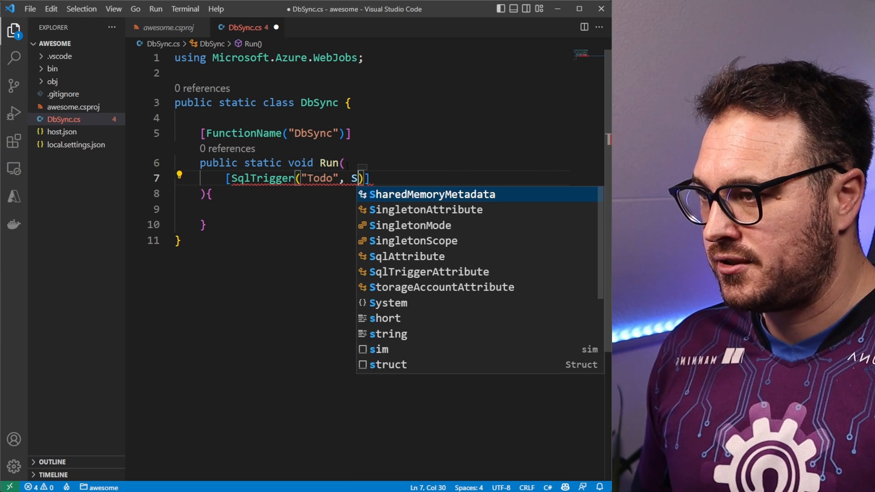
pyautogui.write('ql')
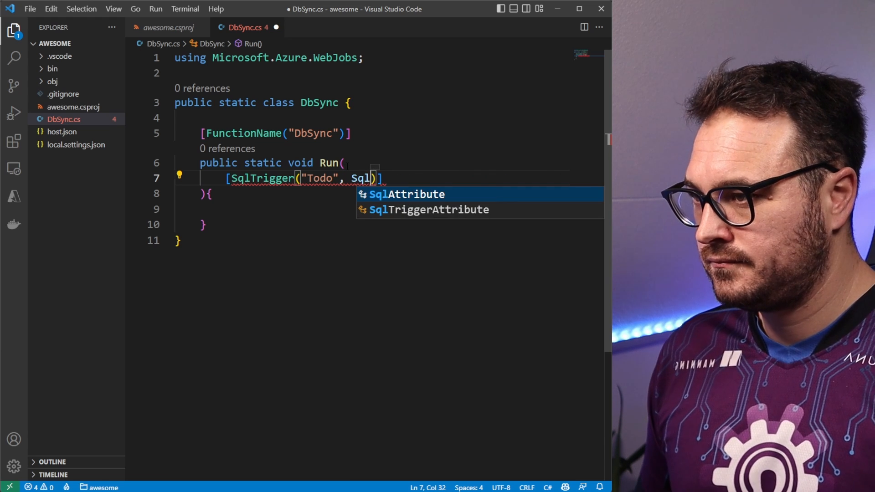
pyautogui.write('ConnectionStringSetting = "')
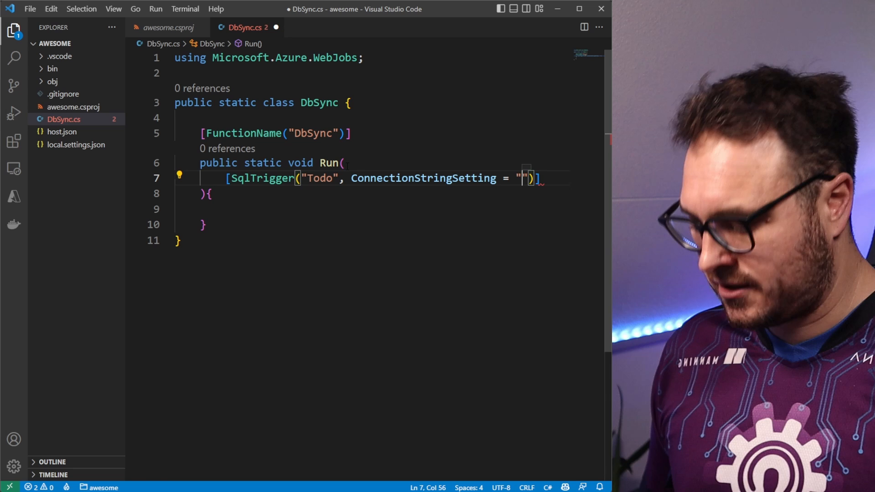
pyautogui.write('Db')
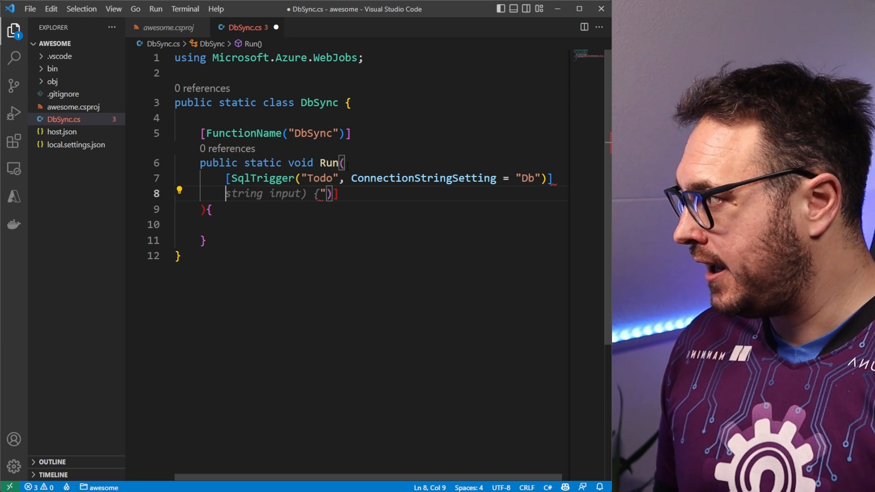
# Declare the triggered parameter as IReadOnlyList<SqlChange<Todo>> changes.
pyautogui.write('IReadOnlyList')
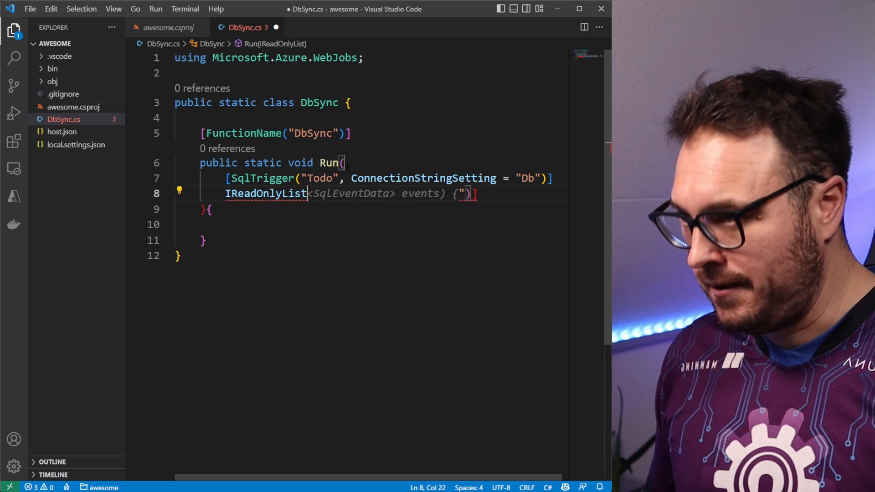
pyautogui.write('<S')
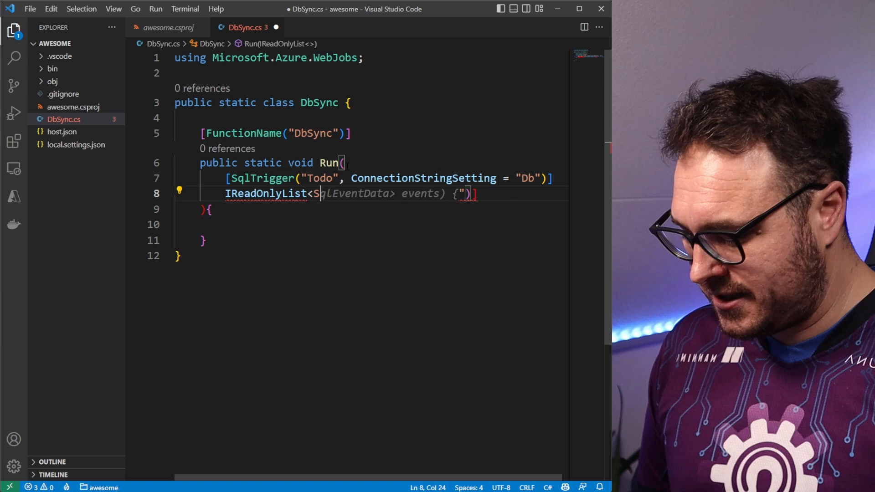
pyautogui.write('qlChange')
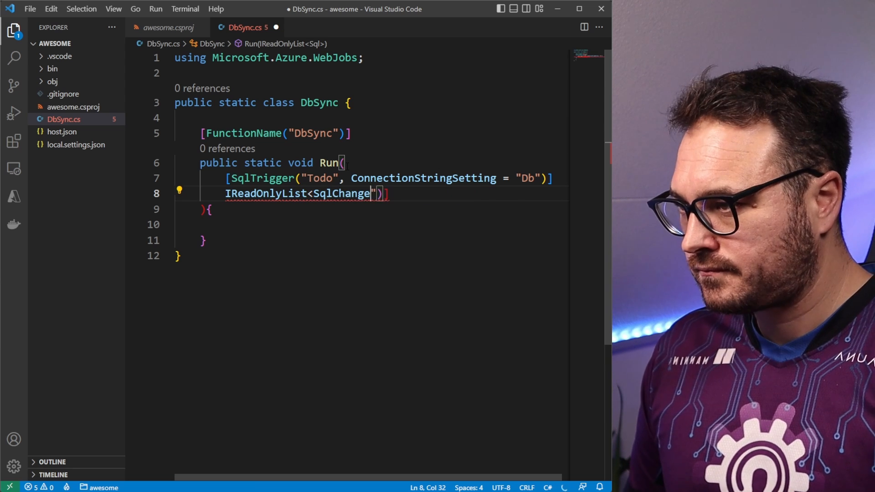
pyautogui.write('<ToDo>> changes,')
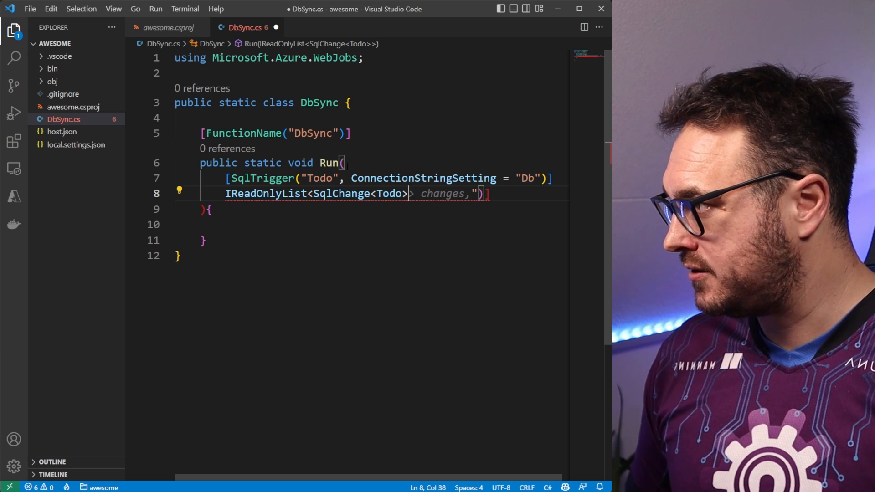
pyautogui.write('>')
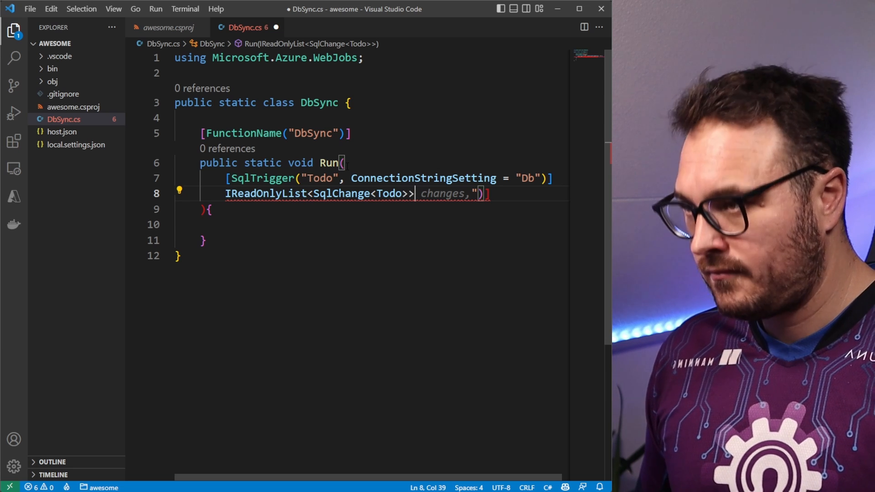
pyautogui.write('changes')
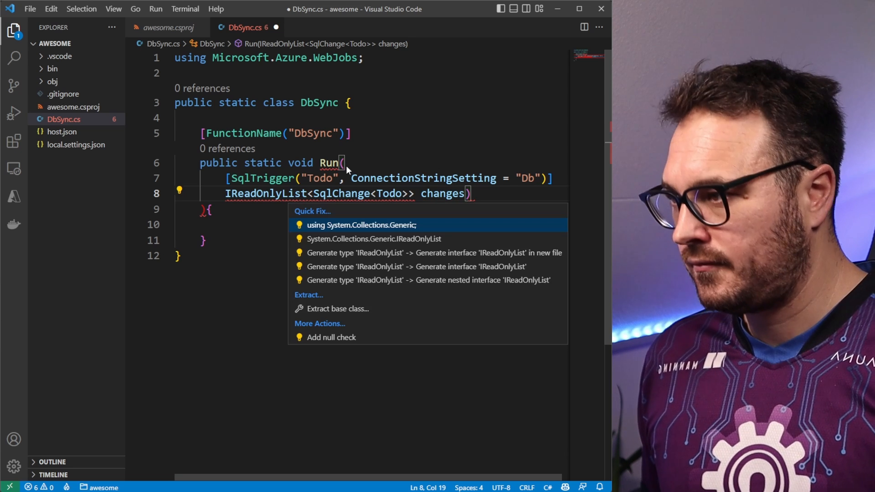
# Import System.Collections.Generic and Microsoft.Azure.WebJobs.Extensions.Sql via Quick Fix.
pyautogui.click(362, 225)
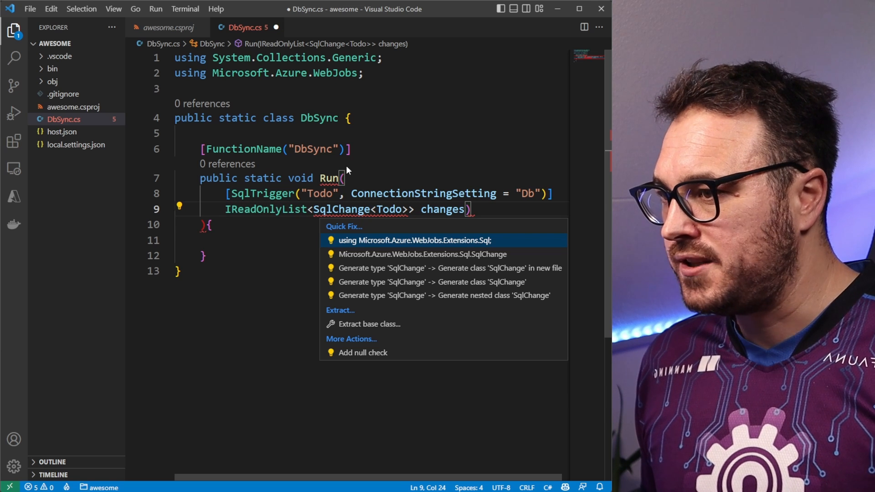
pyautogui.click(413, 240)
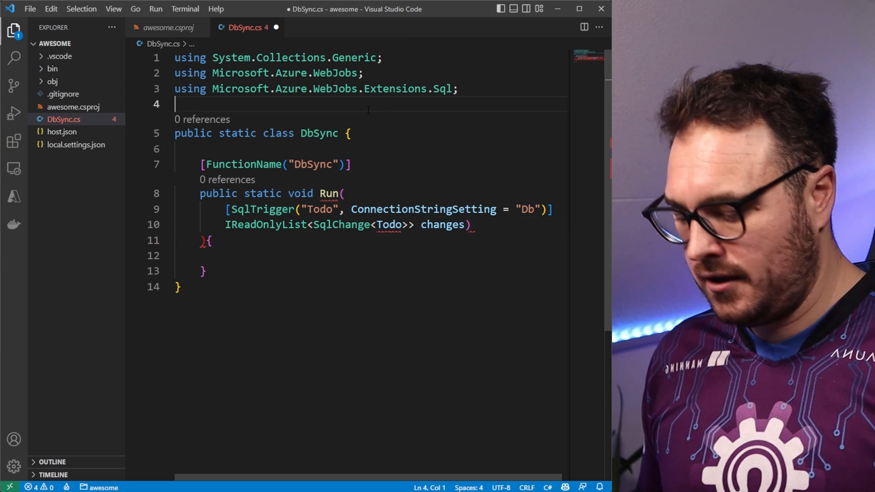
# Declare a public Todo class with a Guid Id property.
pyautogui.write('public class')
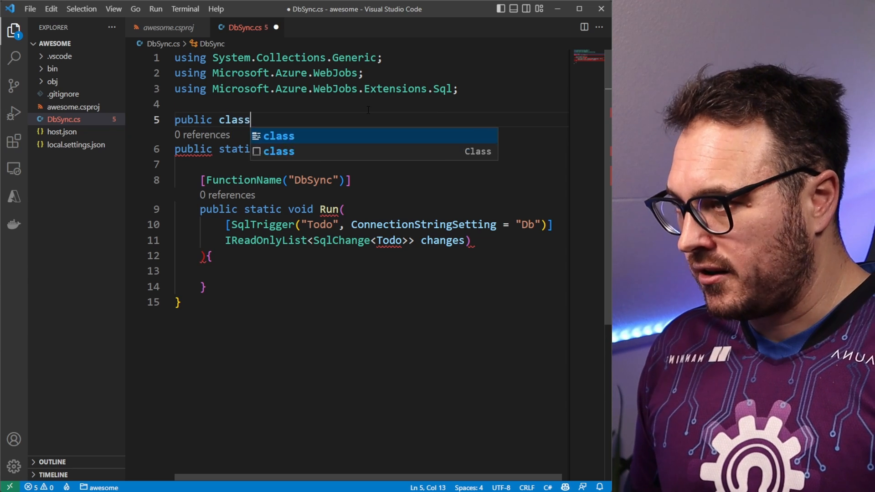
pyautogui.write('Todo {')
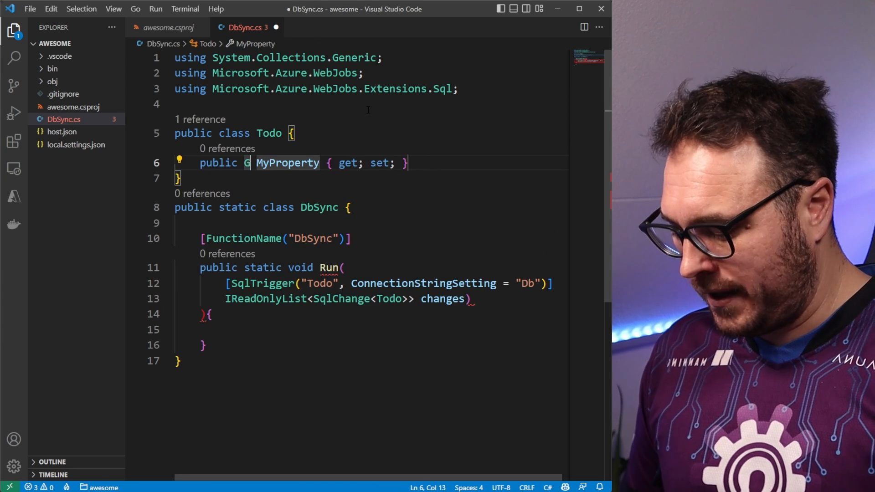
pyautogui.write('uid')
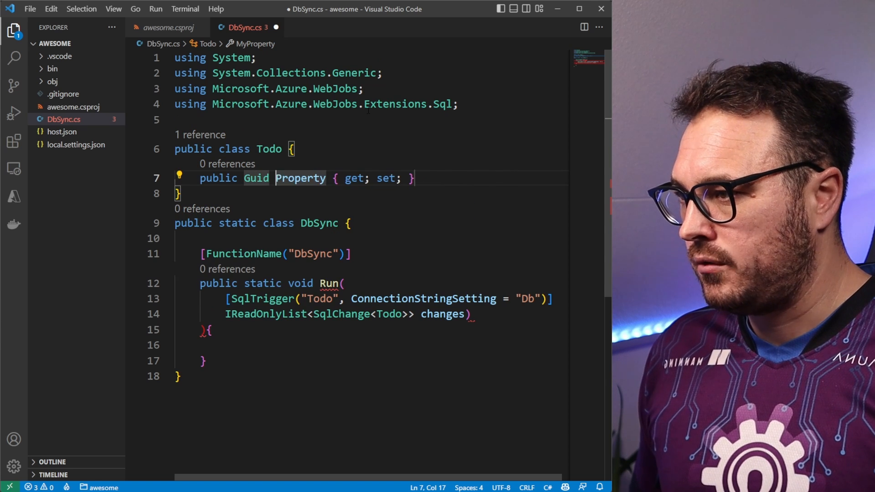
pyautogui.write('Id')
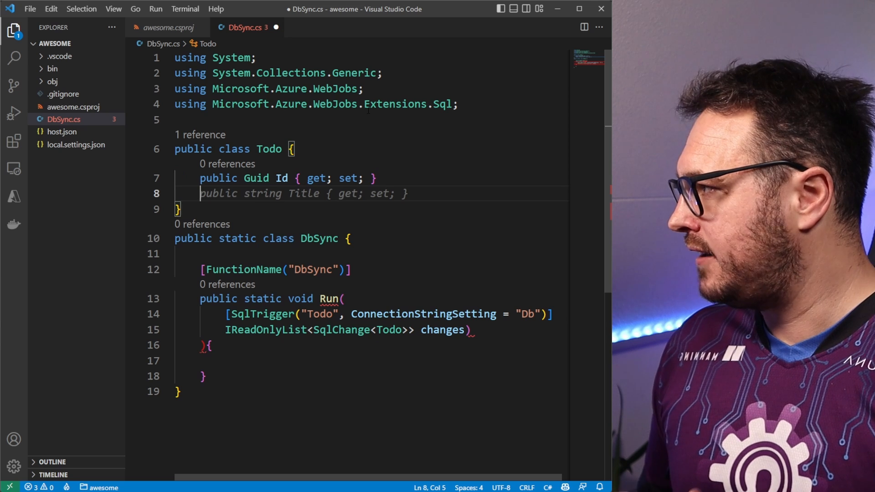
# Add string Item and bool? Completed properties using the prop snippet.
pyautogui.write('pro')
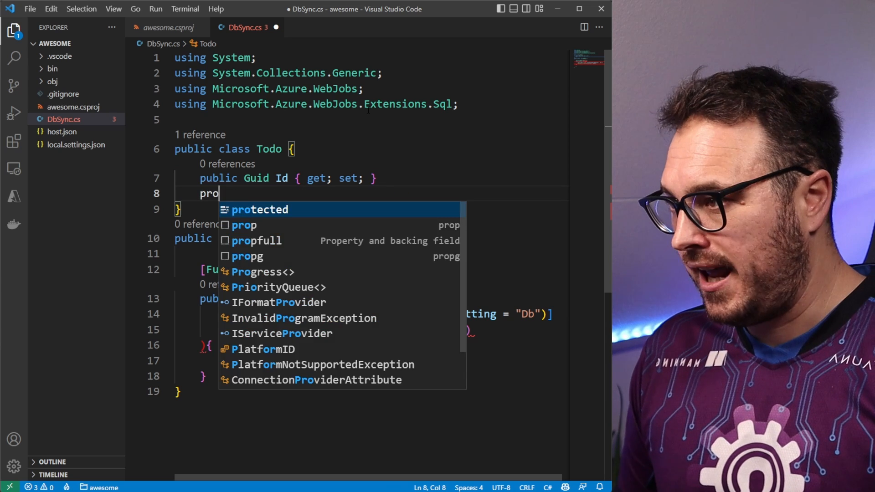
pyautogui.press('Tab')
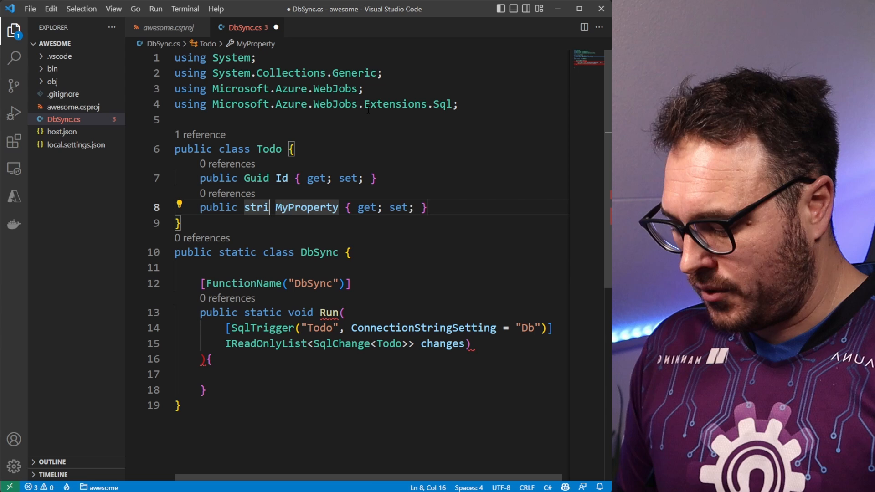
pyautogui.write('Item')
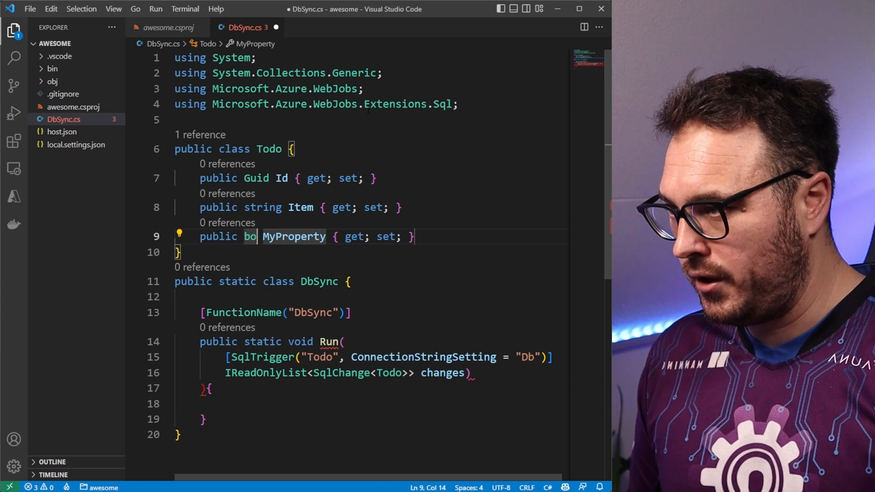
pyautogui.write('ol?')
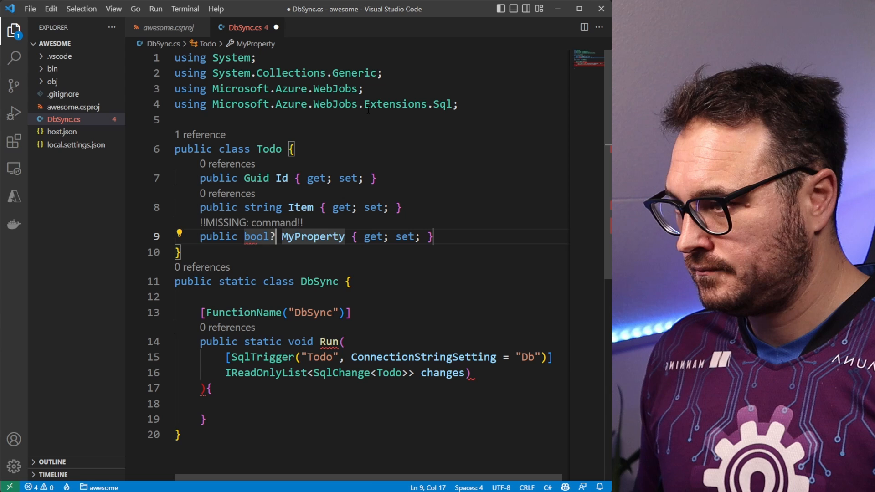
pyautogui.write('Completed')
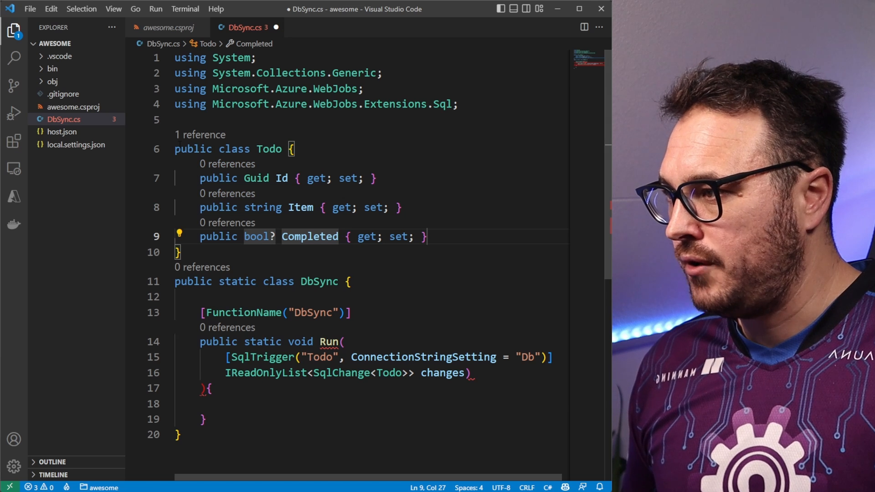
pyautogui.click(168, 148)
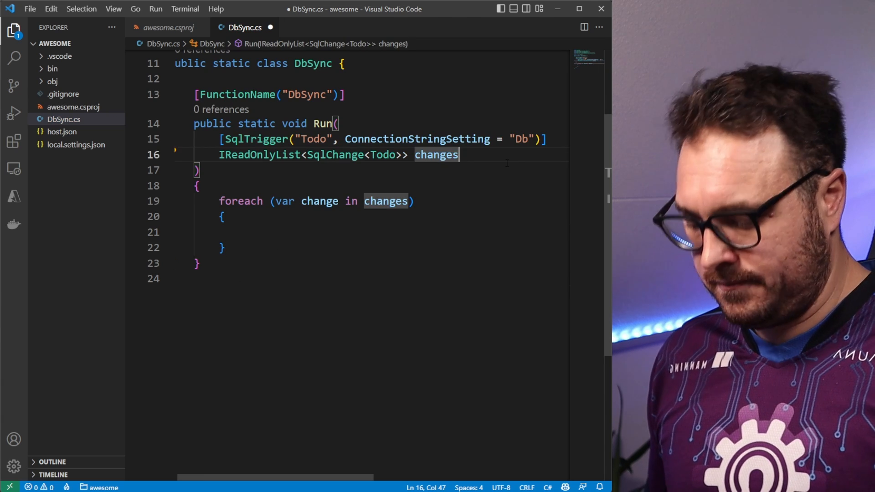
# Add an ILogger log parameter after changes in Run.
pyautogui.write(',')
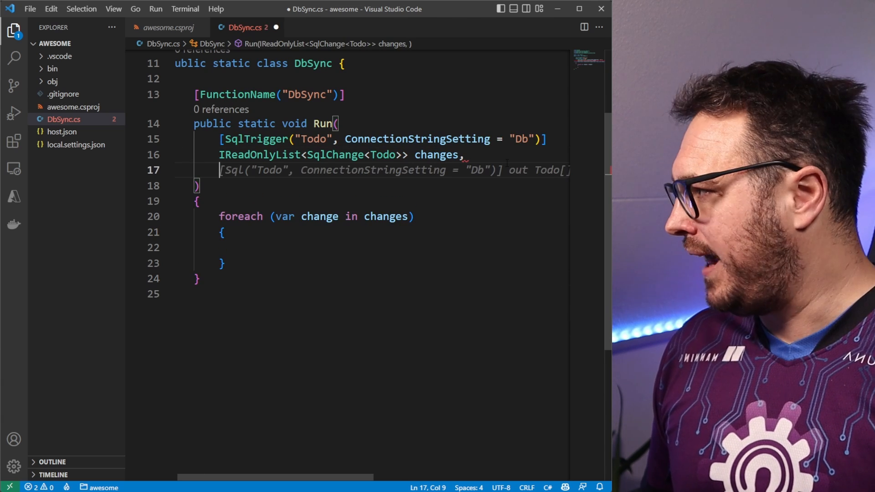
pyautogui.write('ILoo')
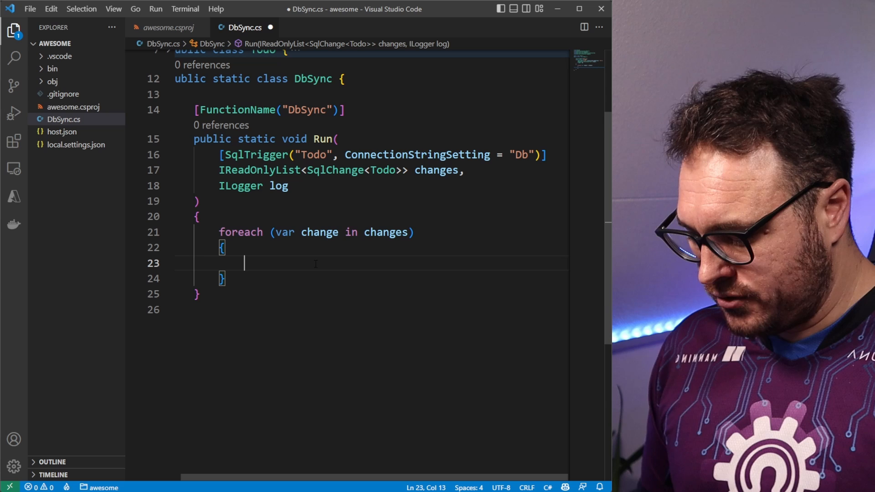
# Add a log.LogInformation line writing the change's Operation followed by a newline.
pyautogui.write('log.LogInformation')
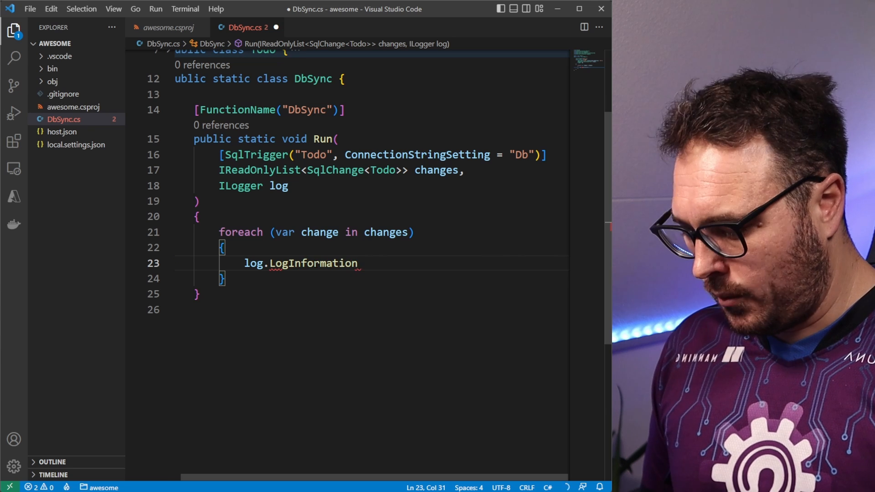
pyautogui.write('($"Change: {change.Type} {change.E')
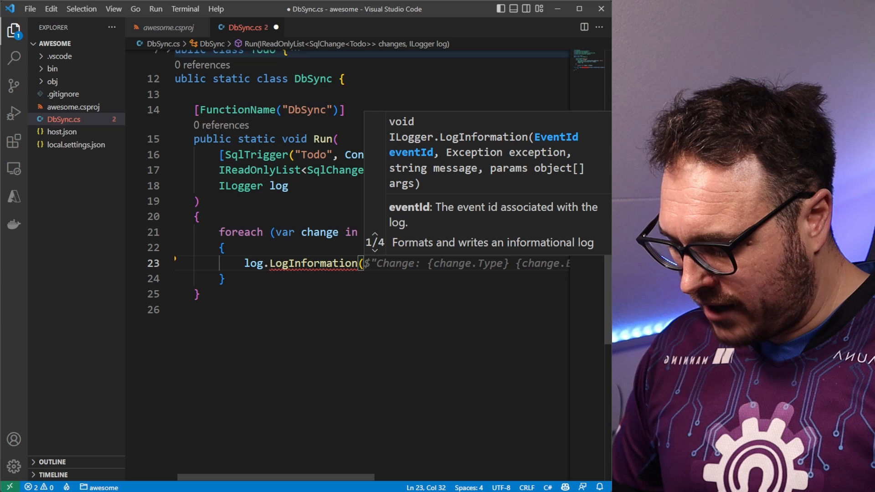
pyautogui.write('"Operation":')
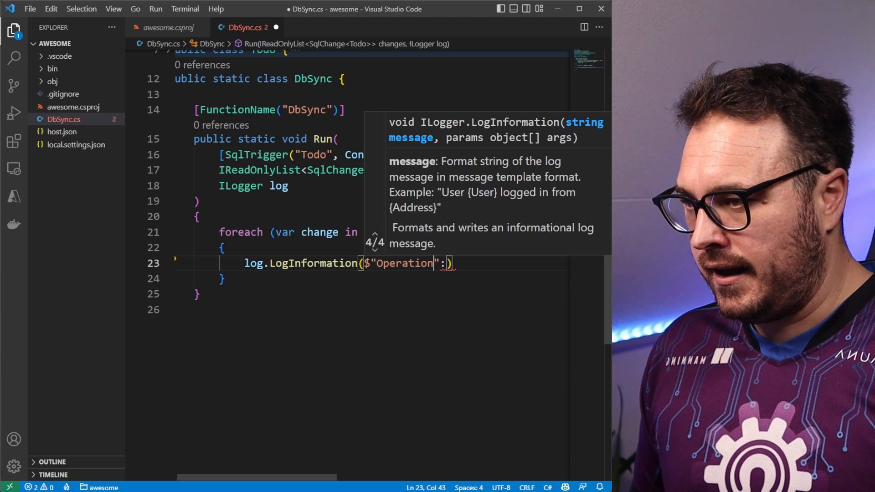
pyautogui.write('{}')
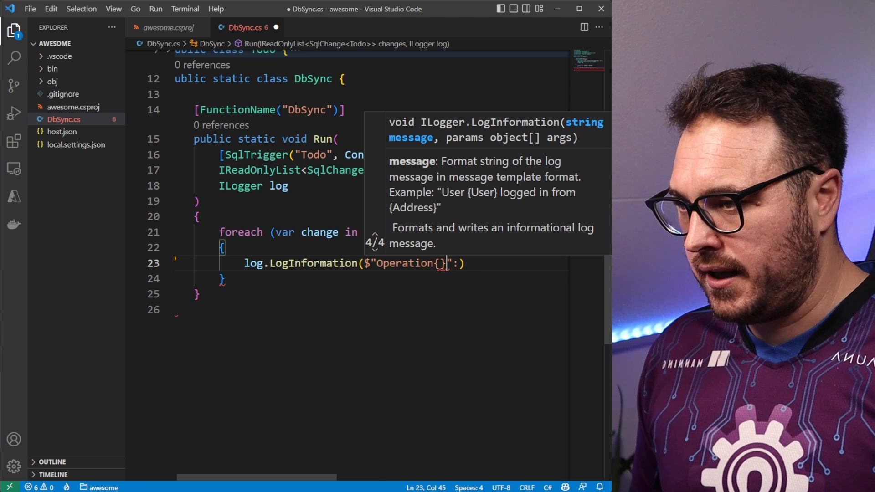
pyautogui.write('change.')
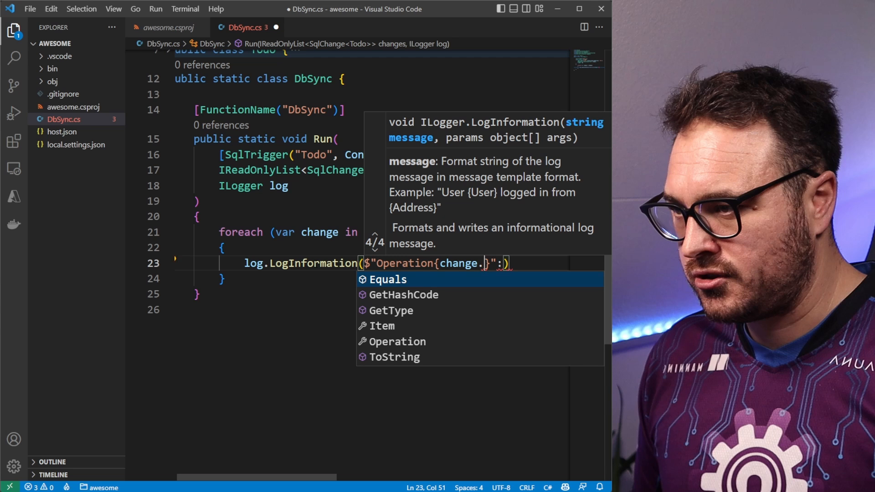
pyautogui.write('Operation')
pyautogui.write('log.LogInformation($"Chnage: {change.Entity.Id}");')
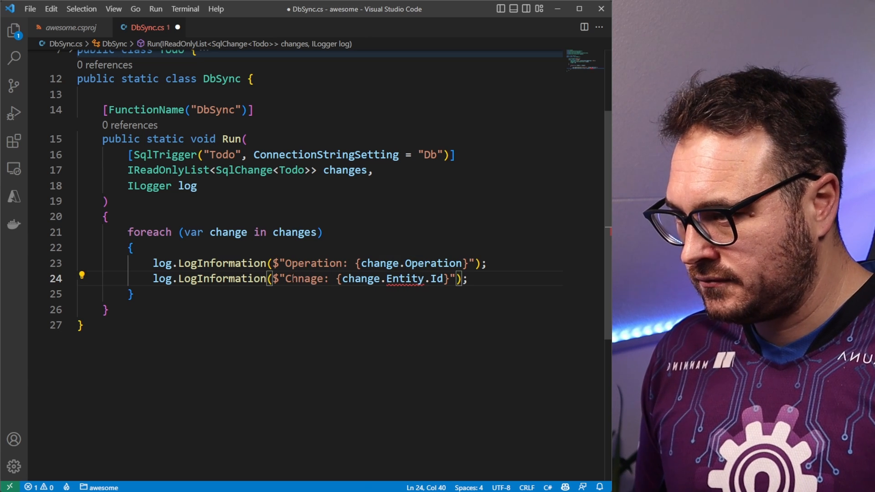
pyautogui.write('\\r')
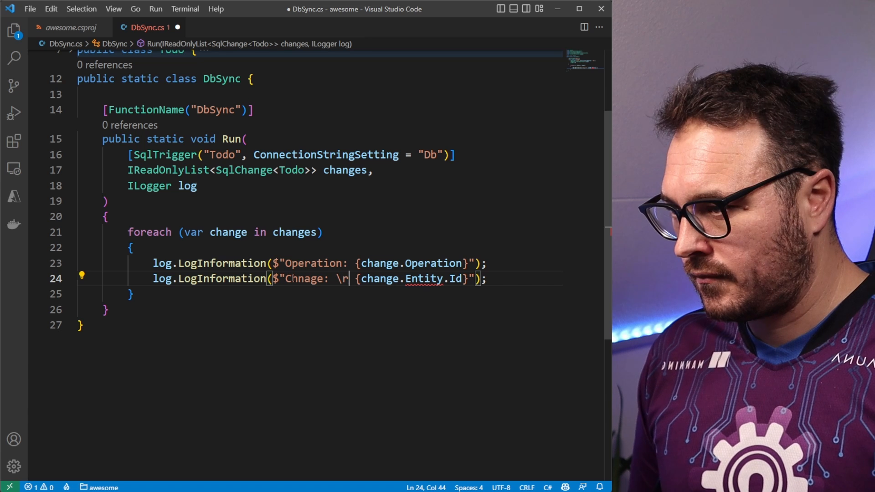
pyautogui.write('\\')
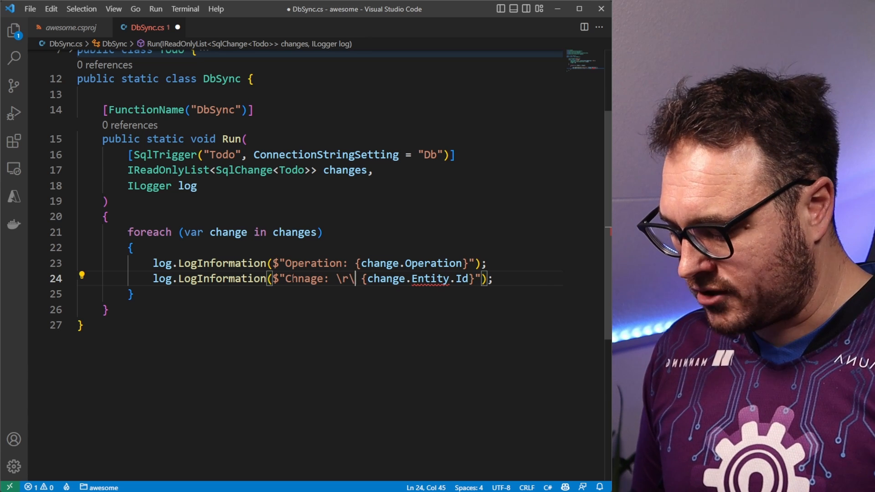
pyautogui.write('n')
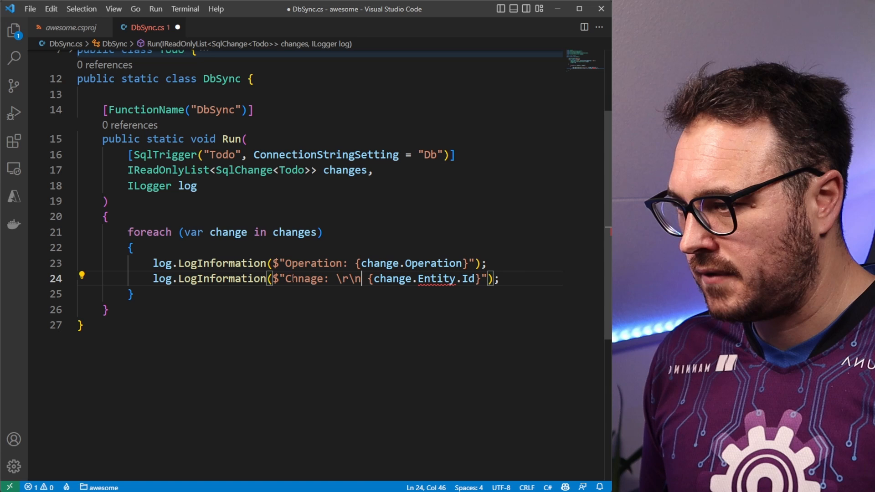
# Replace change.Entity.Id with JsonSerializer.Serialize(change.Item), import System.Text.Json, and save.
pyautogui.moveTo(374, 278); pyautogui.dragTo(452, 279)
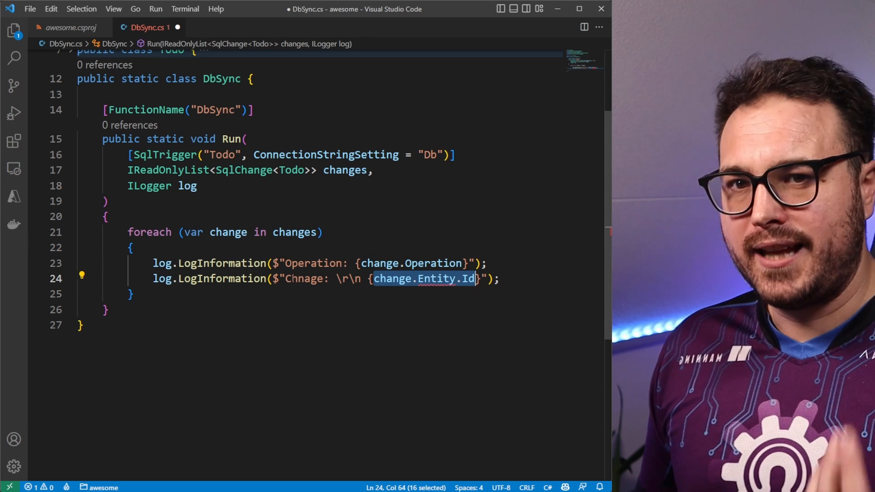
pyautogui.write('JsonSerializer.Serialize(')
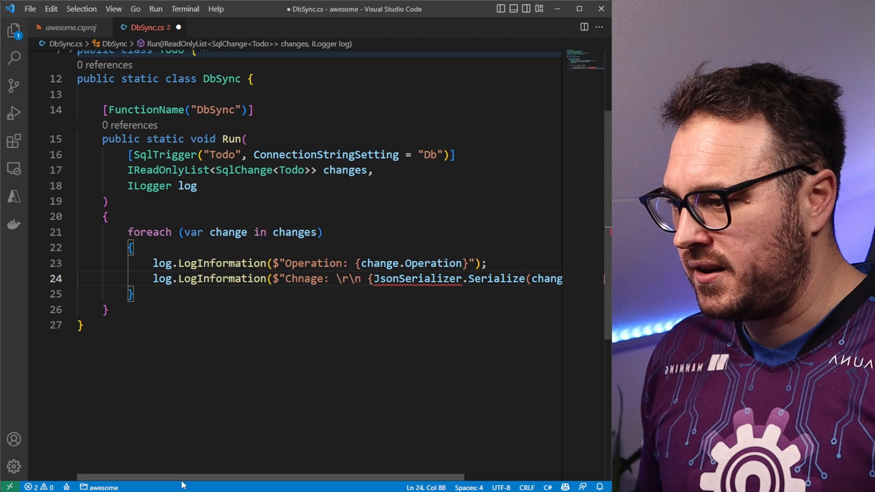
pyautogui.hscroll(3)
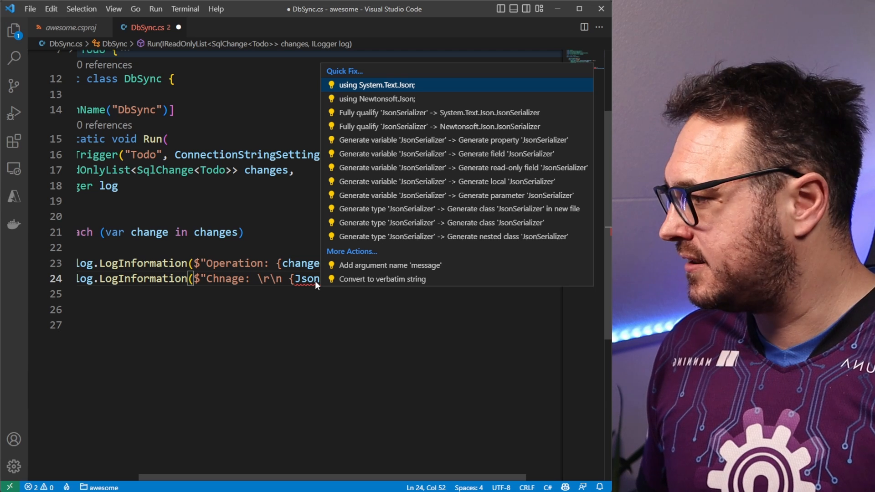
pyautogui.click(376, 84)
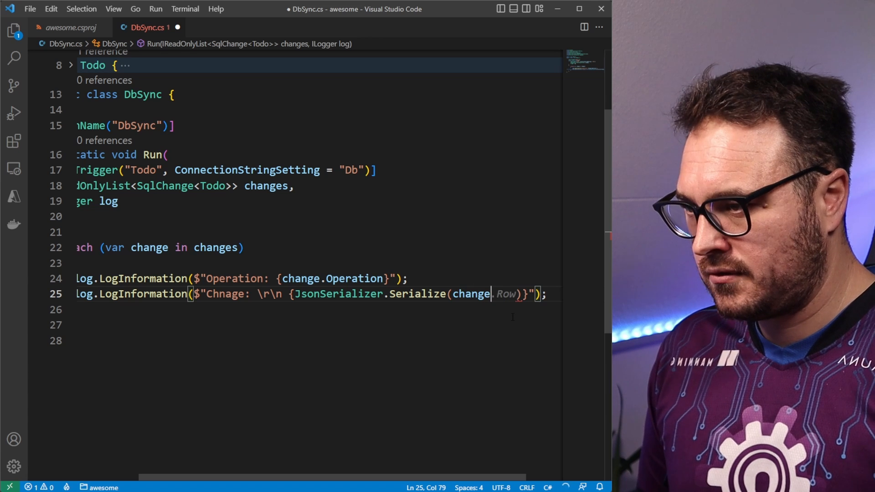
pyautogui.write('Item')
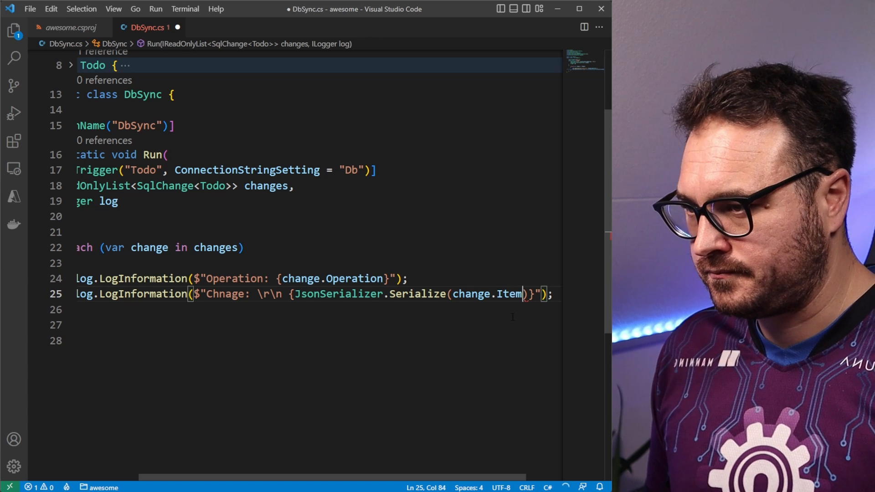
pyautogui.press('ctrl+s')
pyautogui.write('a')
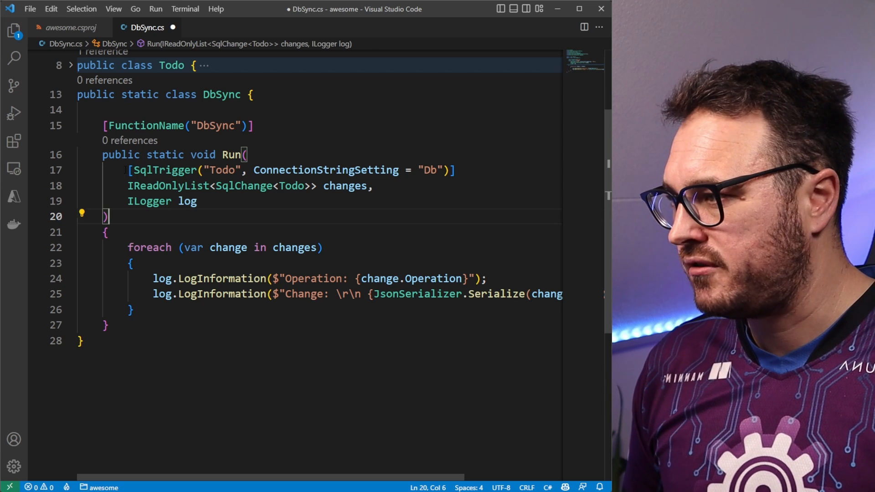
pyautogui.doubleClick(344, 186)
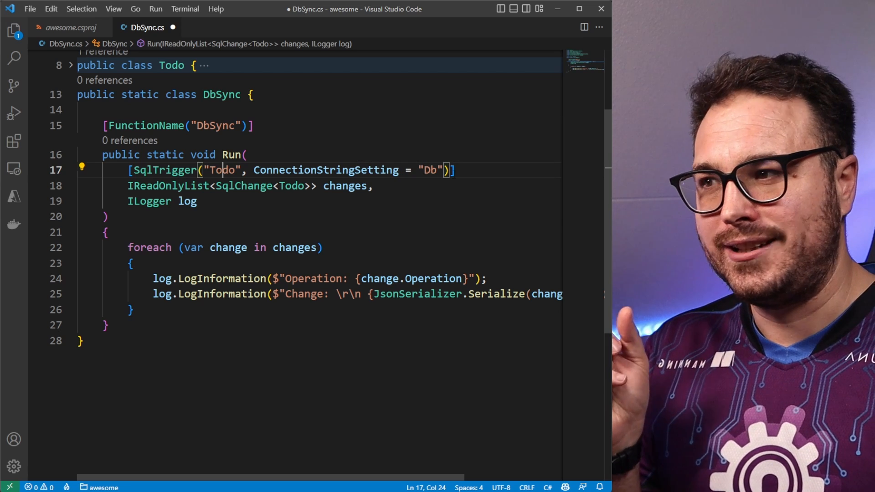
pyautogui.doubleClick(429, 171)
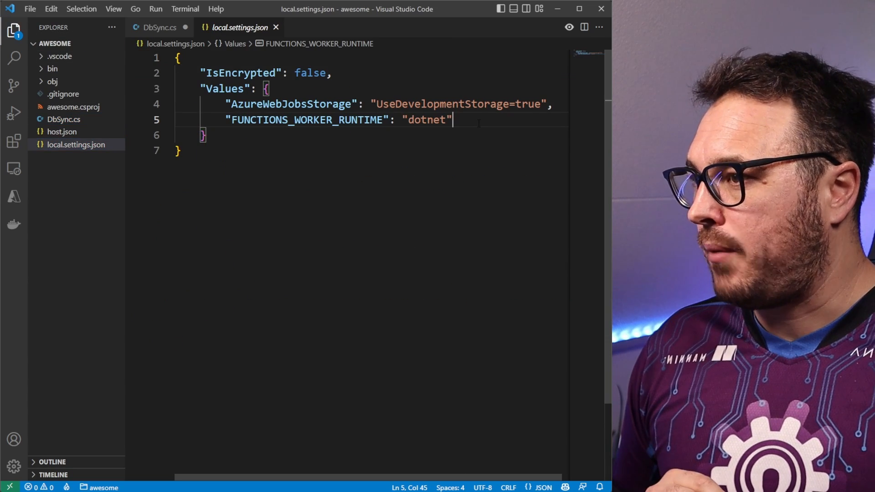
# Add a "Db" connection string entry in local.settings.json and change its database from MyDb to Awesome.
pyautogui.write(',')
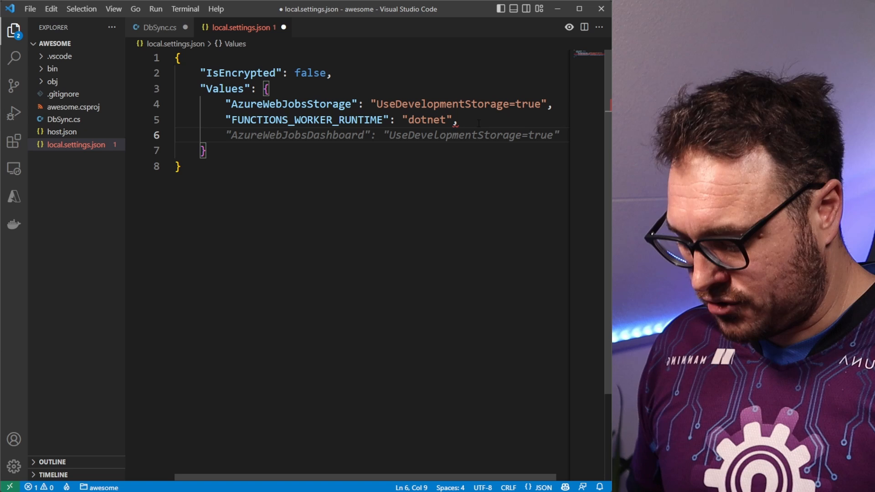
pyautogui.write('D"')
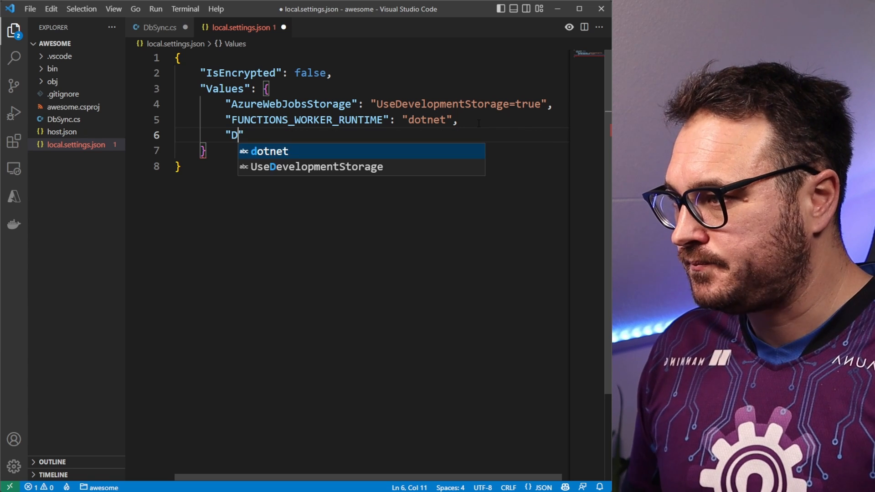
pyautogui.write('b":')
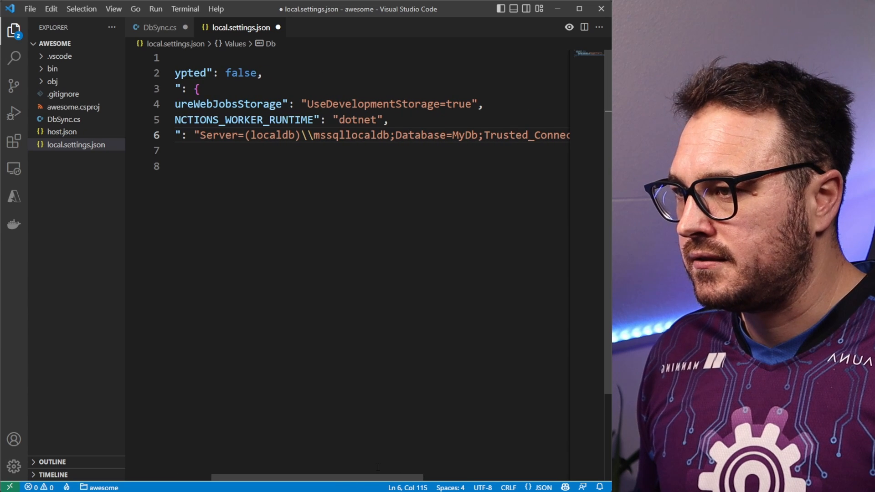
pyautogui.doubleClick(465, 135)
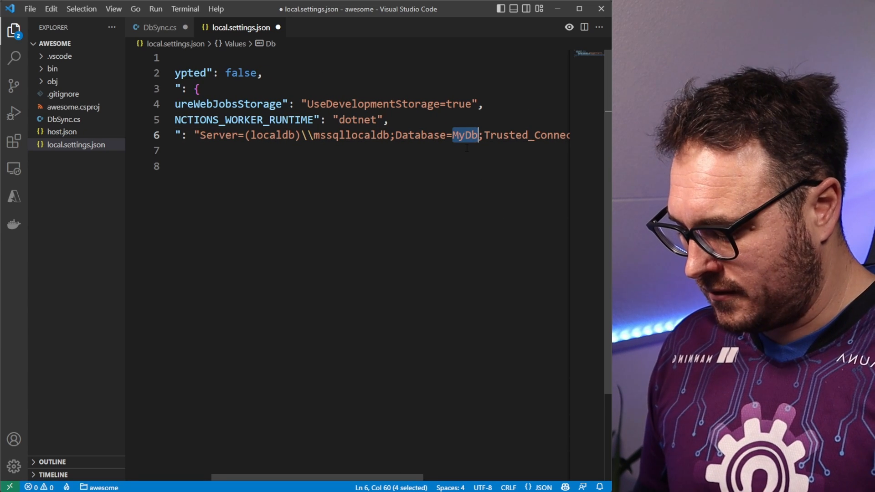
pyautogui.write('Awesome')
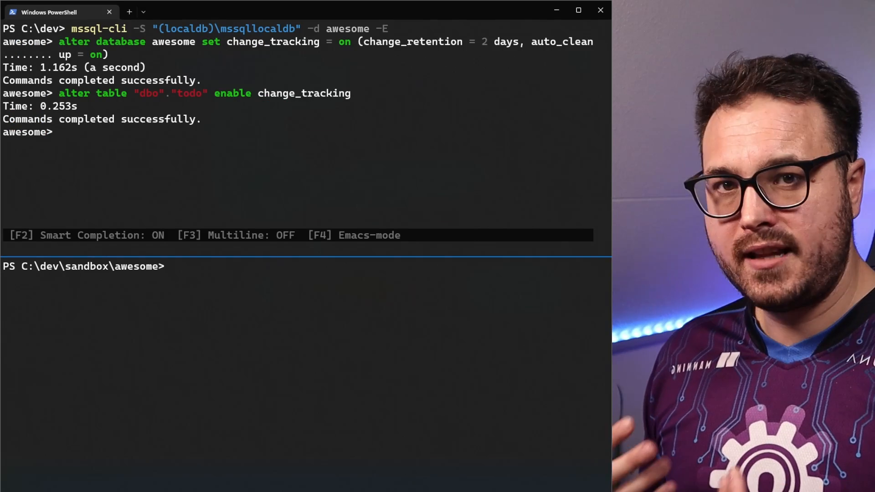
# Run func start in PowerShell to launch the functions host with the DbSync trigger.
pyautogui.write('func s')
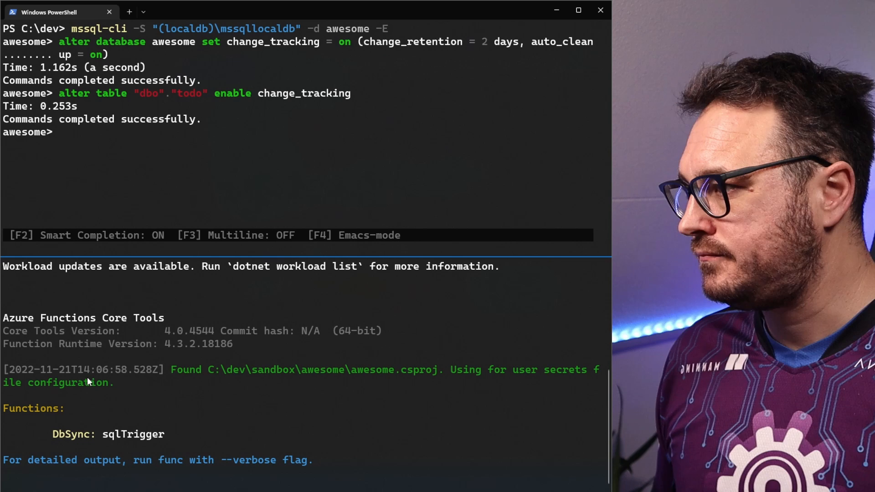
pyautogui.moveTo(200, 447)
pyautogui.write('INSERT')
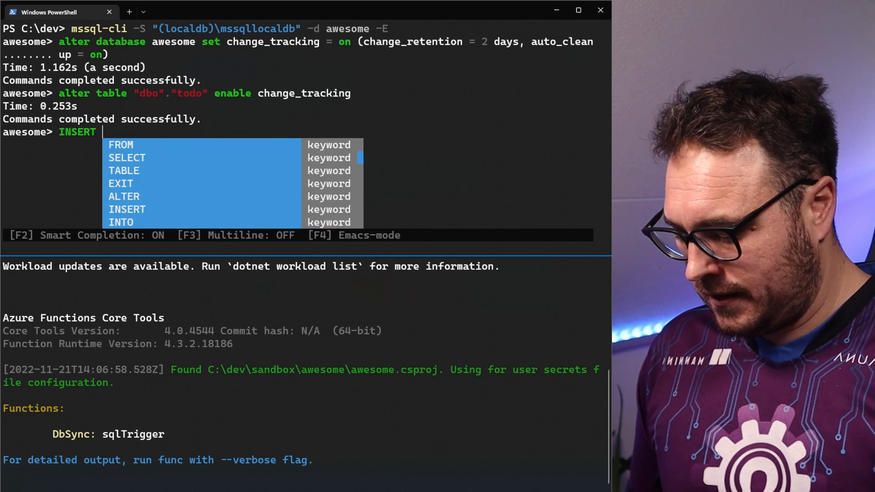
# Run INSERT into todo values (newid(),'buy cat food',0) in mssql-cli.
pyautogui.write('into todo values (')
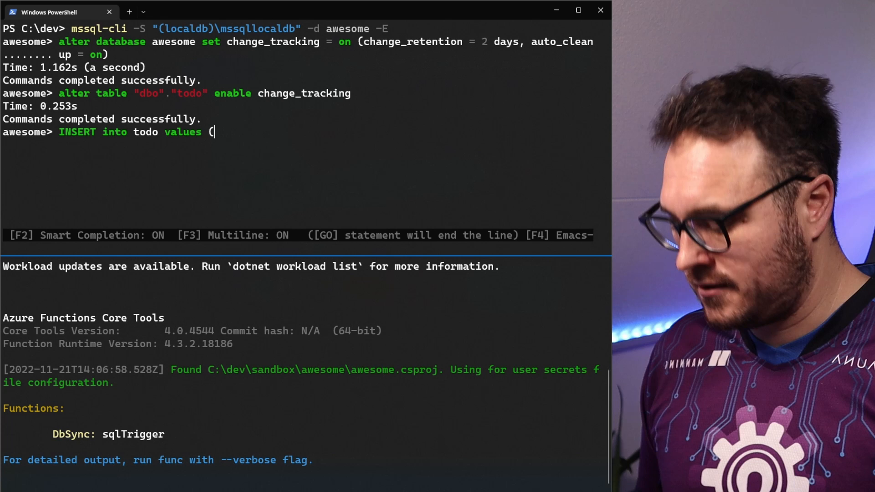
pyautogui.write('newid(),')
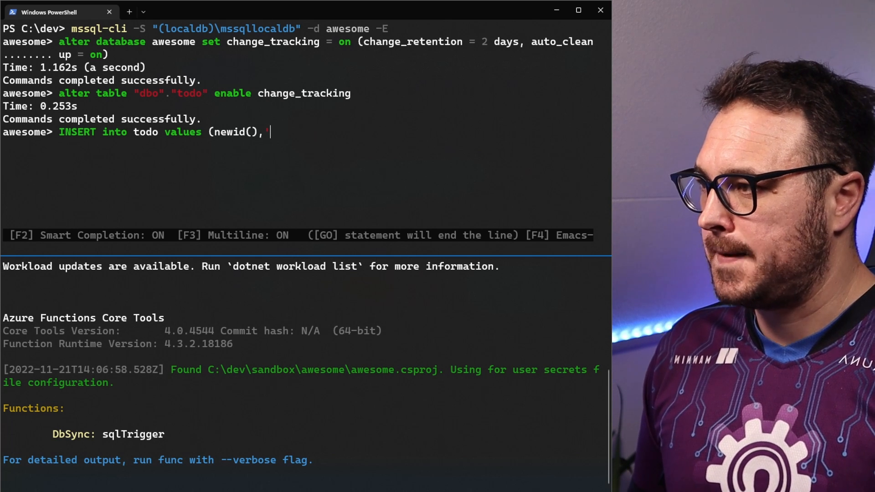
pyautogui.write("'buy cat f")
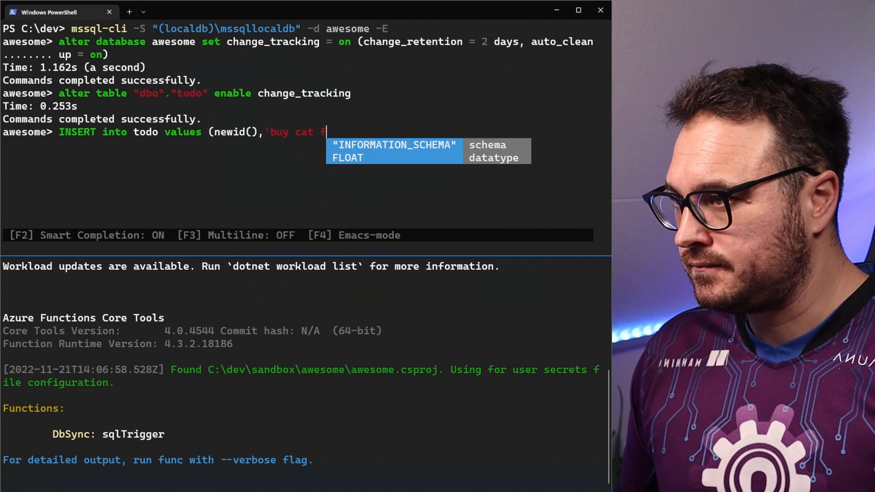
pyautogui.write("ood'")
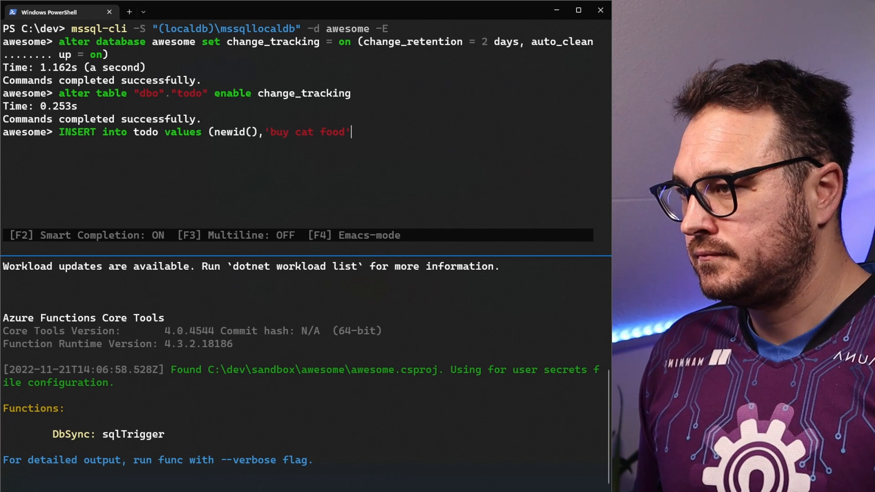
pyautogui.write(',')
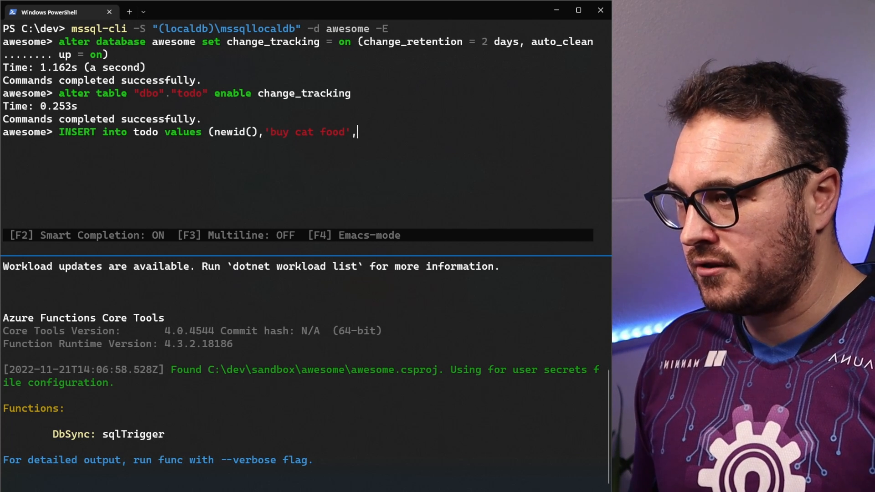
pyautogui.write('0)')
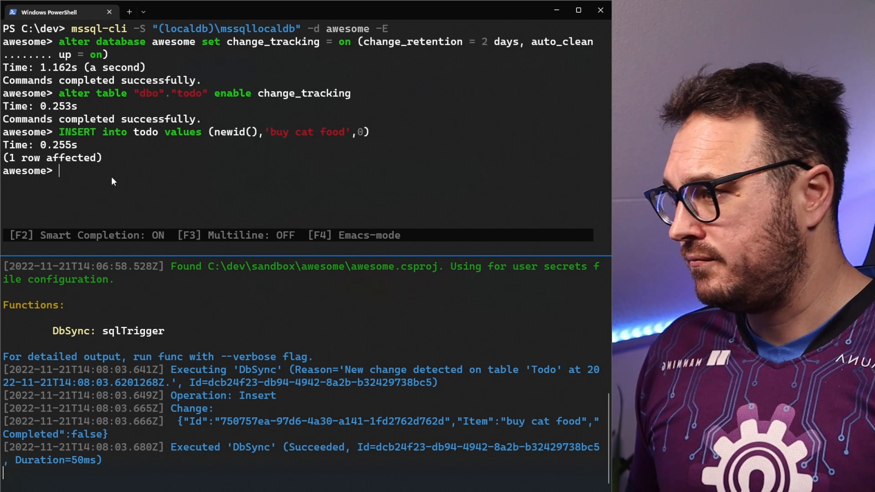
# Write update "dbo"."todo" set "completed"=1 where id = '750757ea-97d6-4a30-a141-1fd2762d762d' using the logged Id.
pyautogui.doubleClick(226, 421)
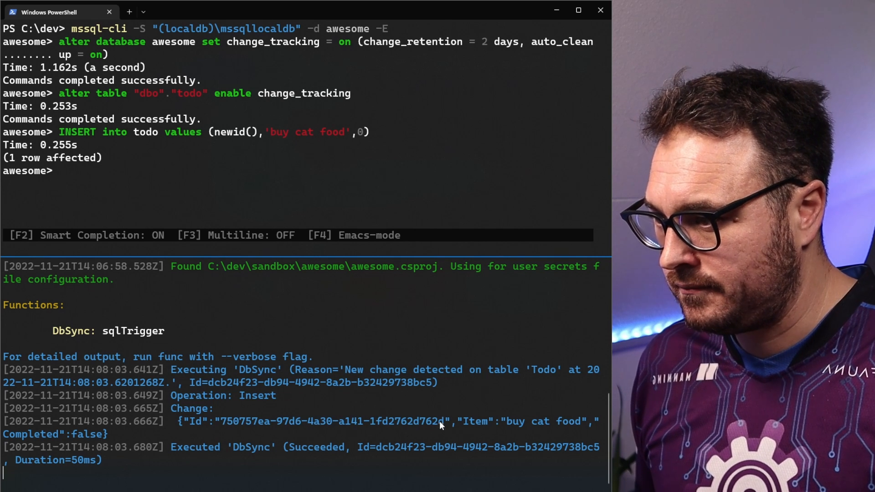
pyautogui.write('update')
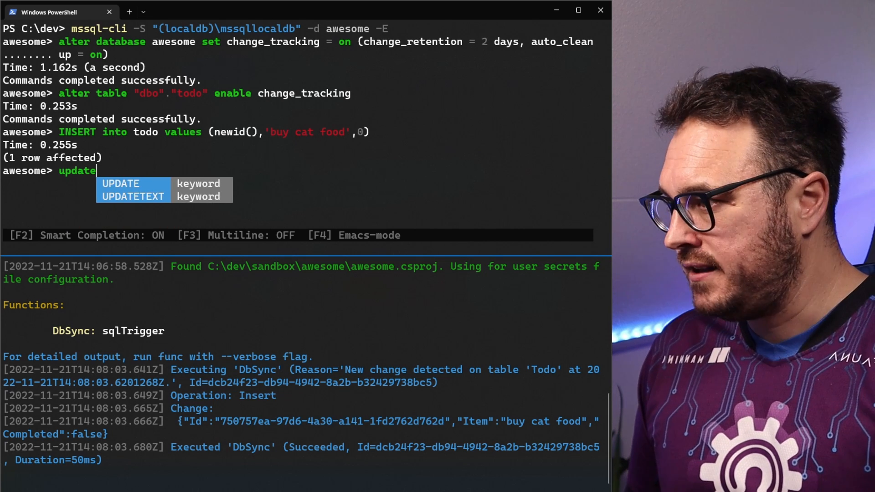
pyautogui.write('t')
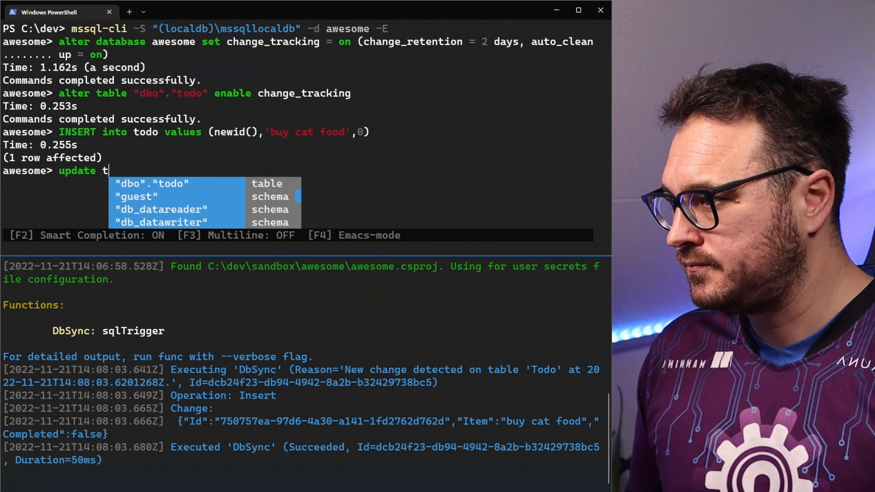
pyautogui.write('"dbo"."todo" set')
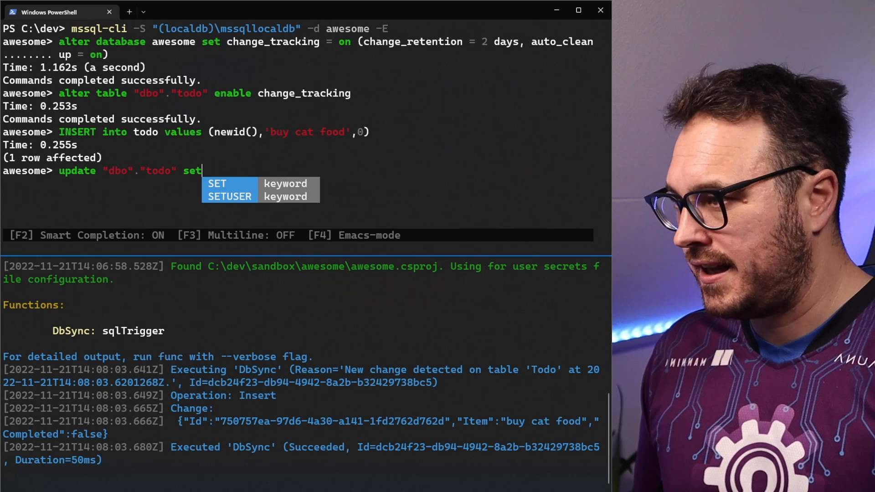
pyautogui.write('"completed"')
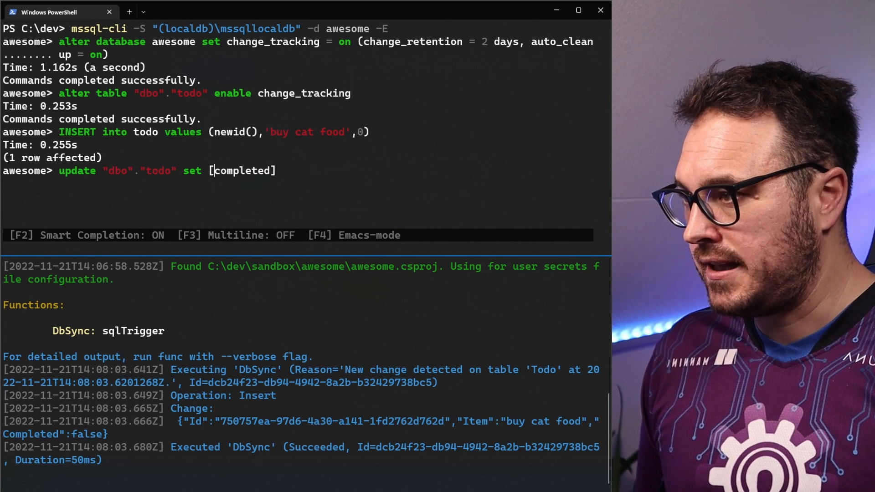
pyautogui.write('=')
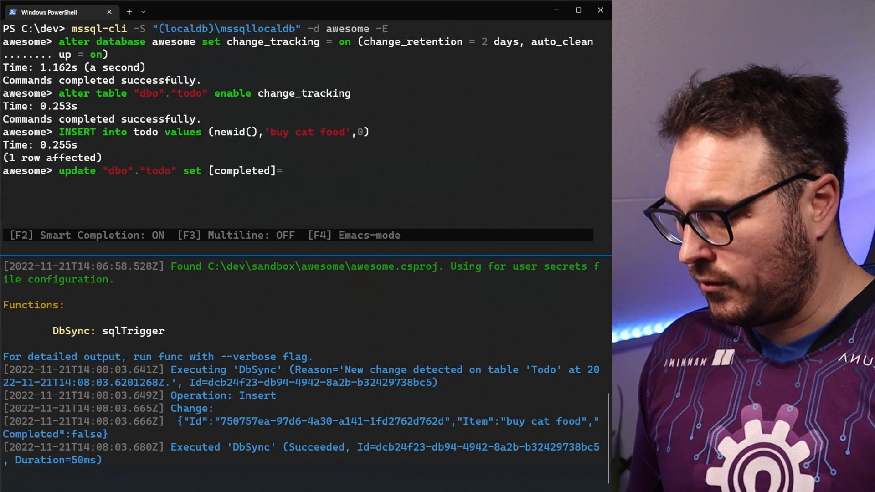
pyautogui.write('1 where')
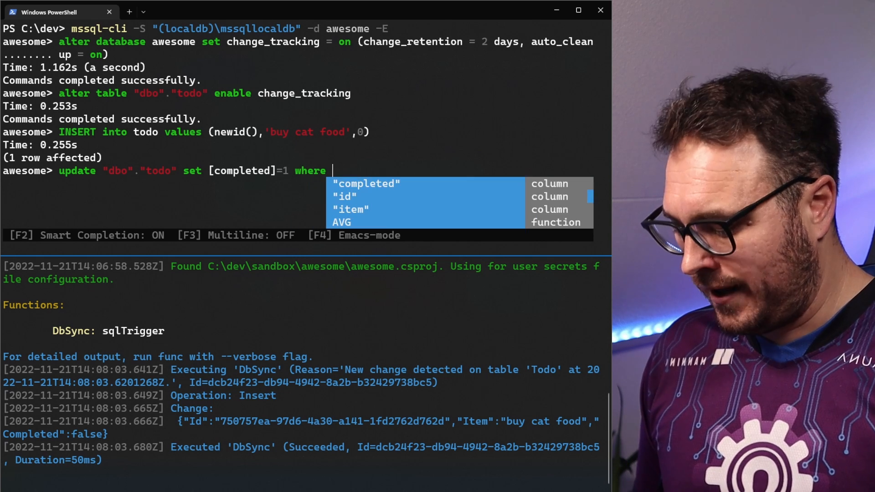
pyautogui.write("id = '")
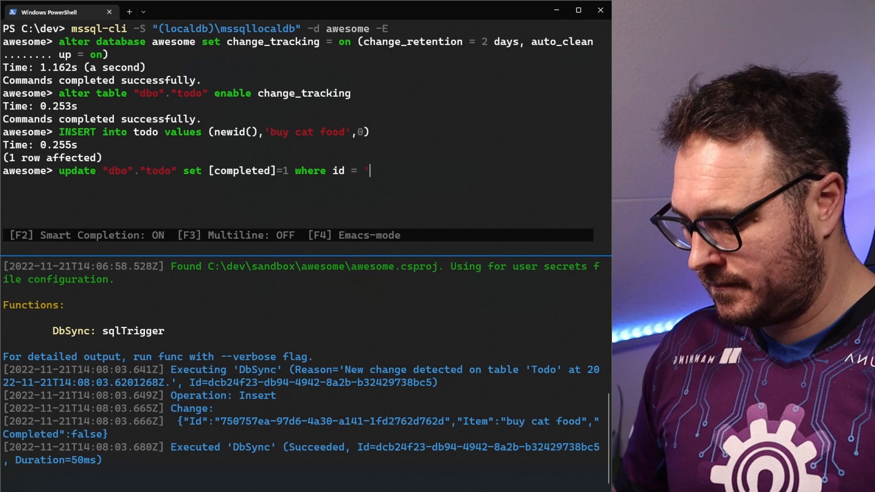
pyautogui.write('750757ea-97d6-4a30-a141-1fd2762d762d')
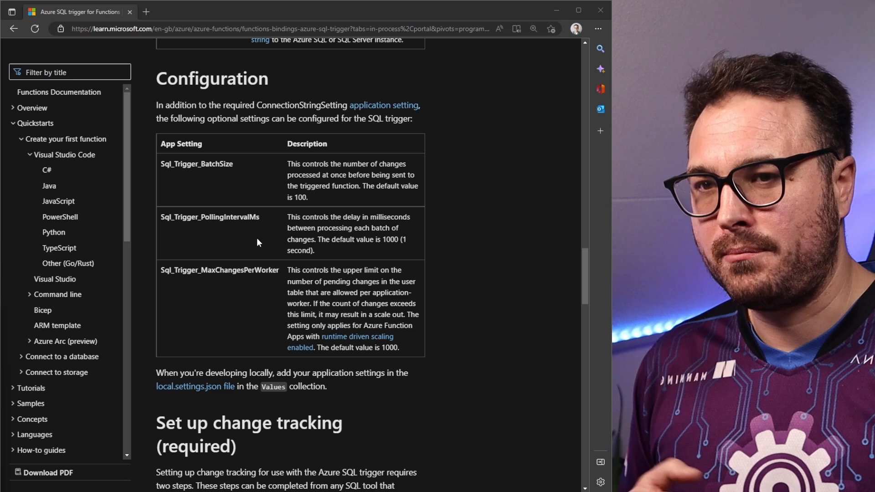
pyautogui.moveTo(259, 292)
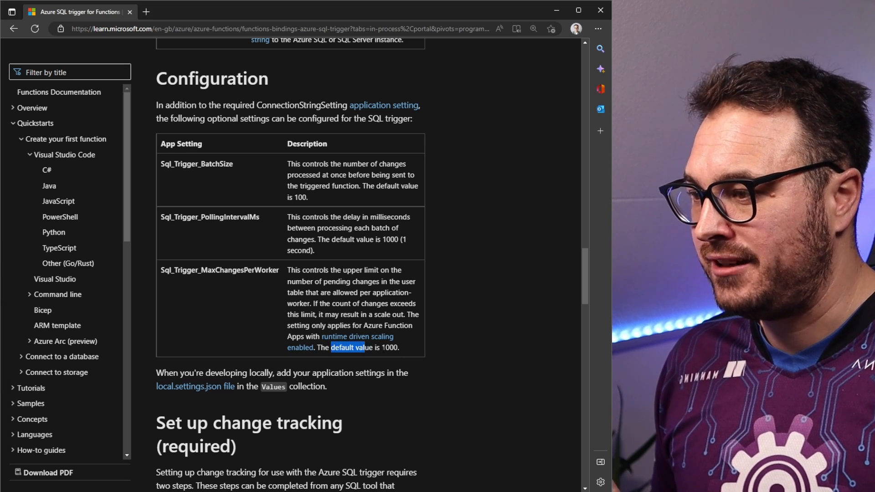
# Highlight MaxChangesPerWorker's default of 1000 and scroll to the runtime-driven scaling section.
pyautogui.moveTo(330, 347); pyautogui.dragTo(399, 347)
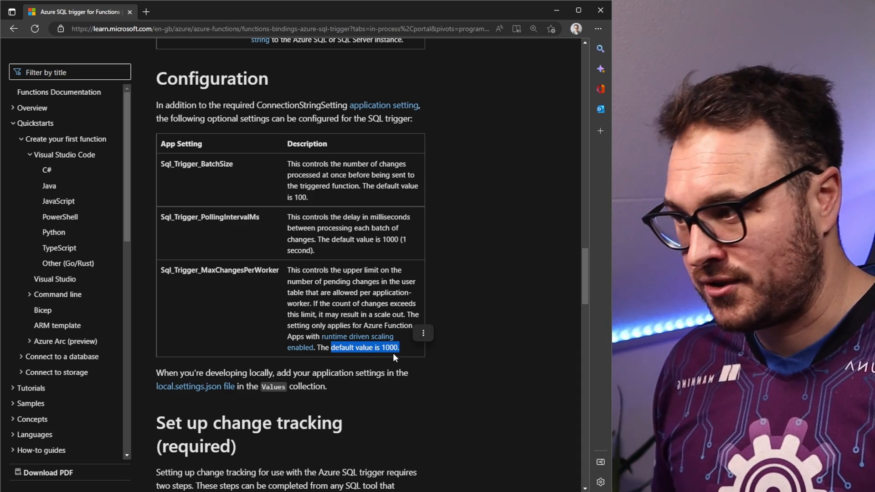
pyautogui.scroll(-3)
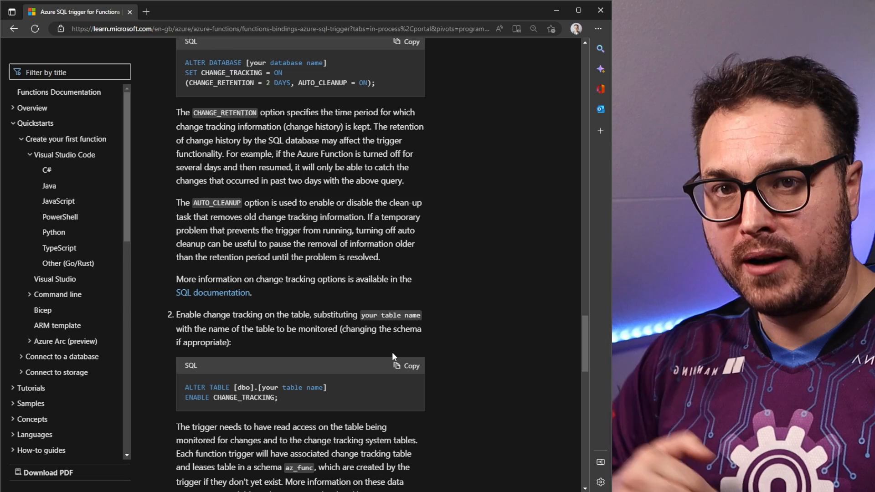
pyautogui.scroll(-3)
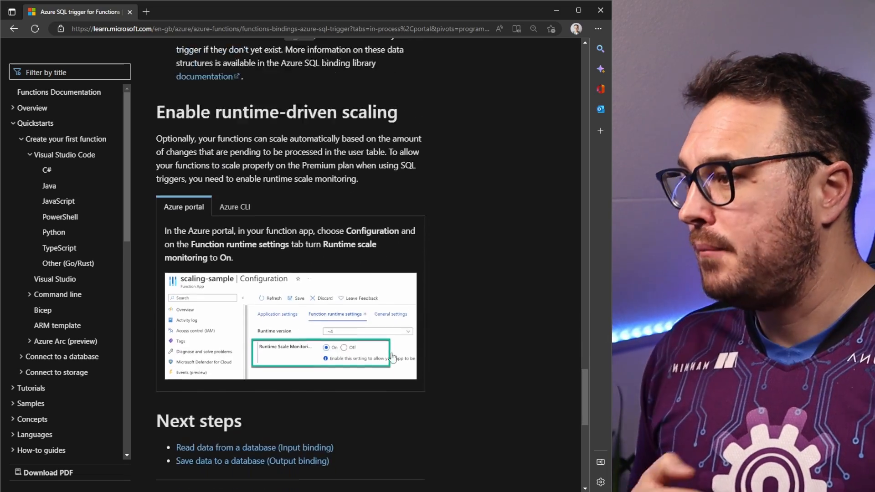
pyautogui.scroll(-3)
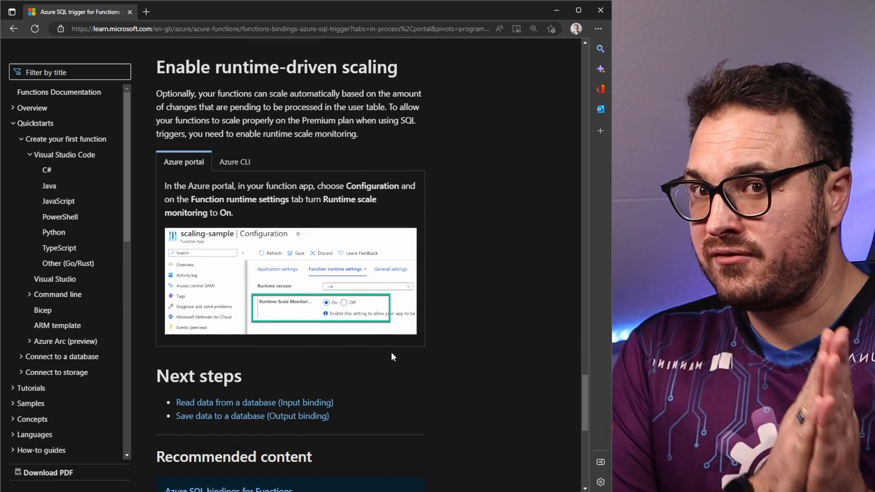